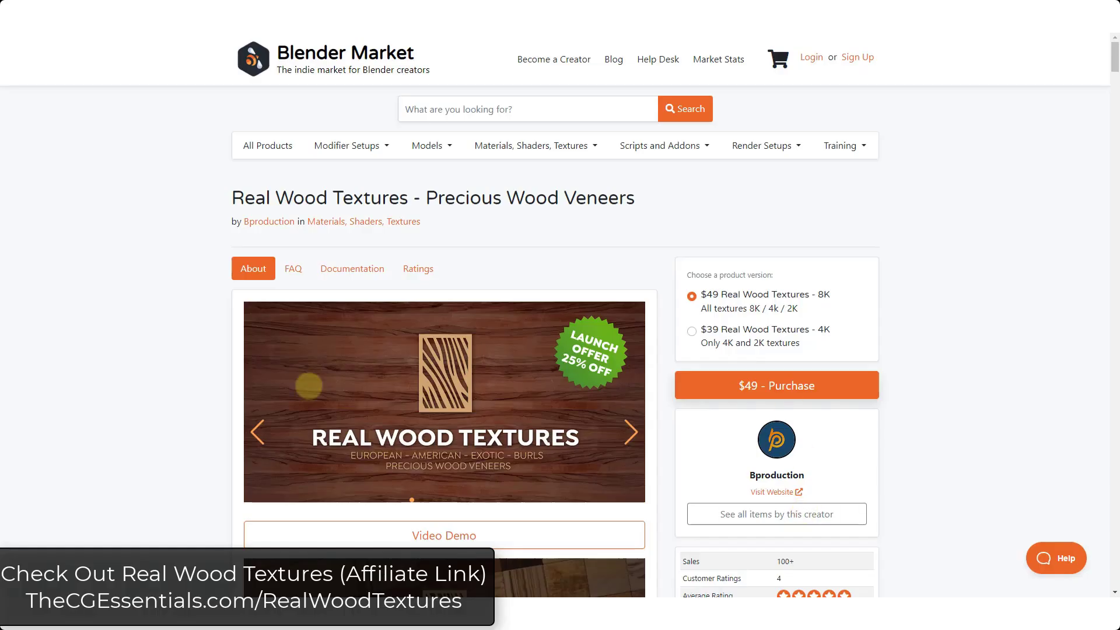
Step: Scroll the Real Wood Textures page down to the Precious Wood and Burls Veneer swatches
{"action": "scroll", "scroll_direction": "down", "scroll_amount": 3}
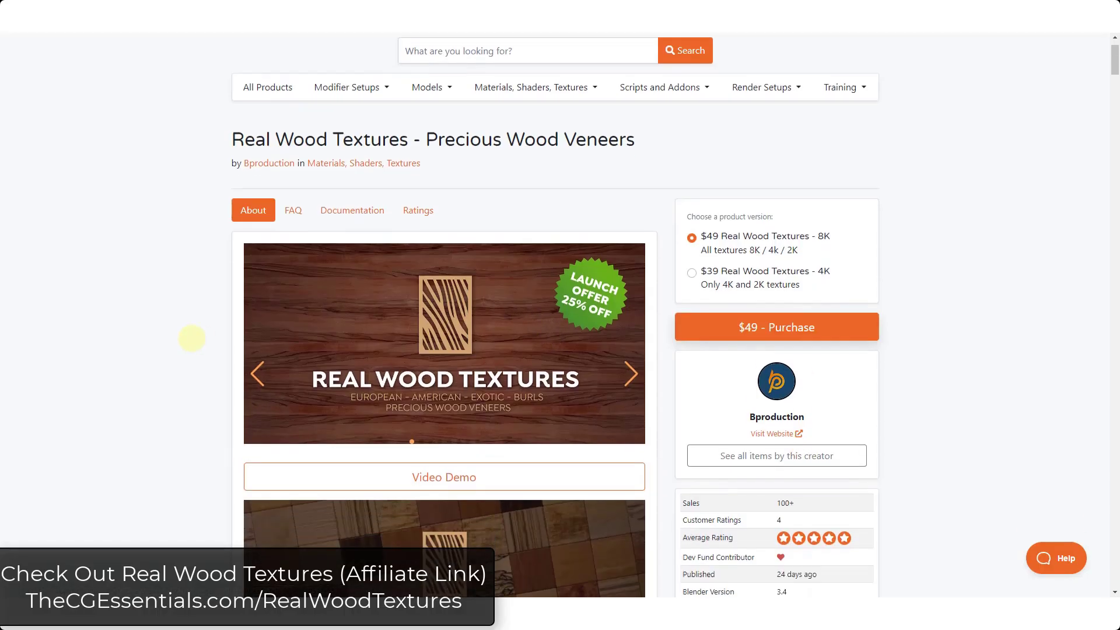
{"action": "scroll", "scroll_direction": "down", "scroll_amount": 3}
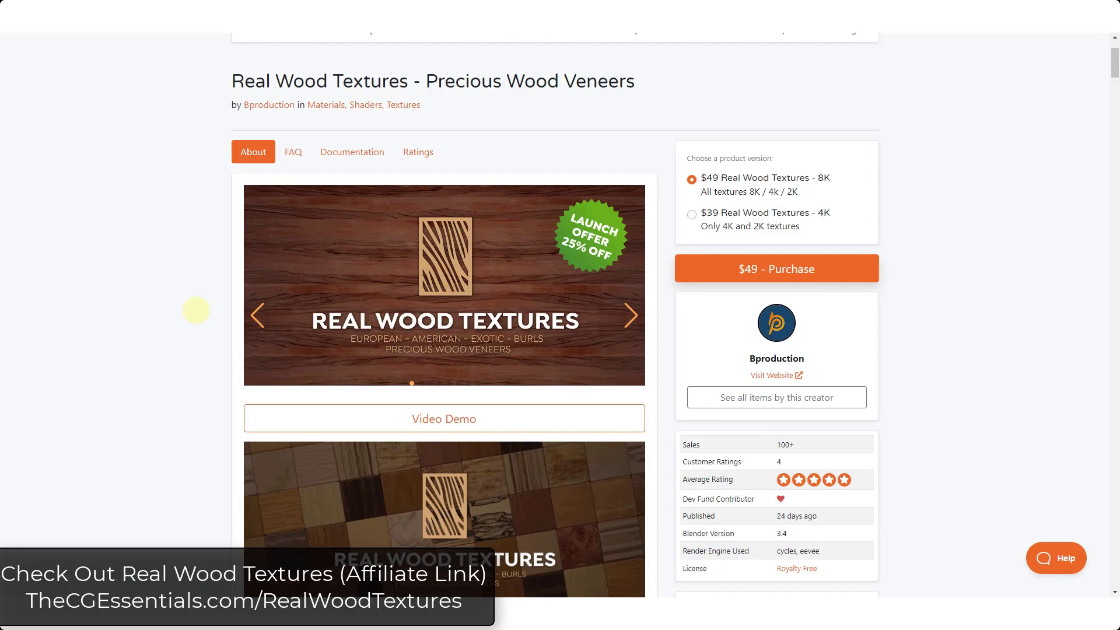
{"action": "mouse_move", "coordinate": [589, 293]}
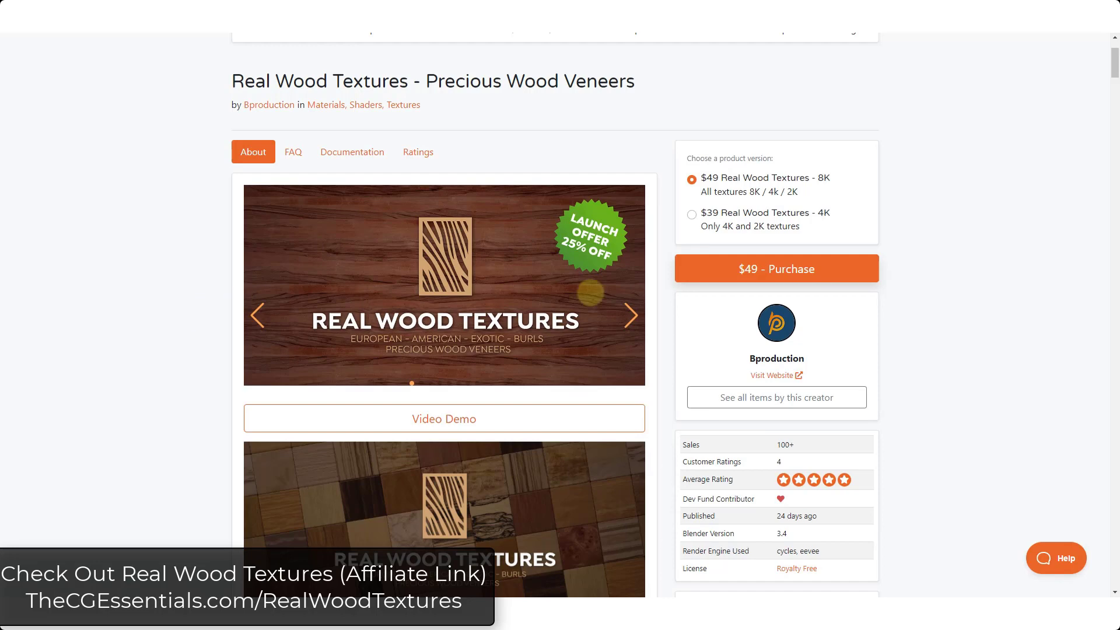
{"action": "scroll", "scroll_direction": "down", "scroll_amount": 3}
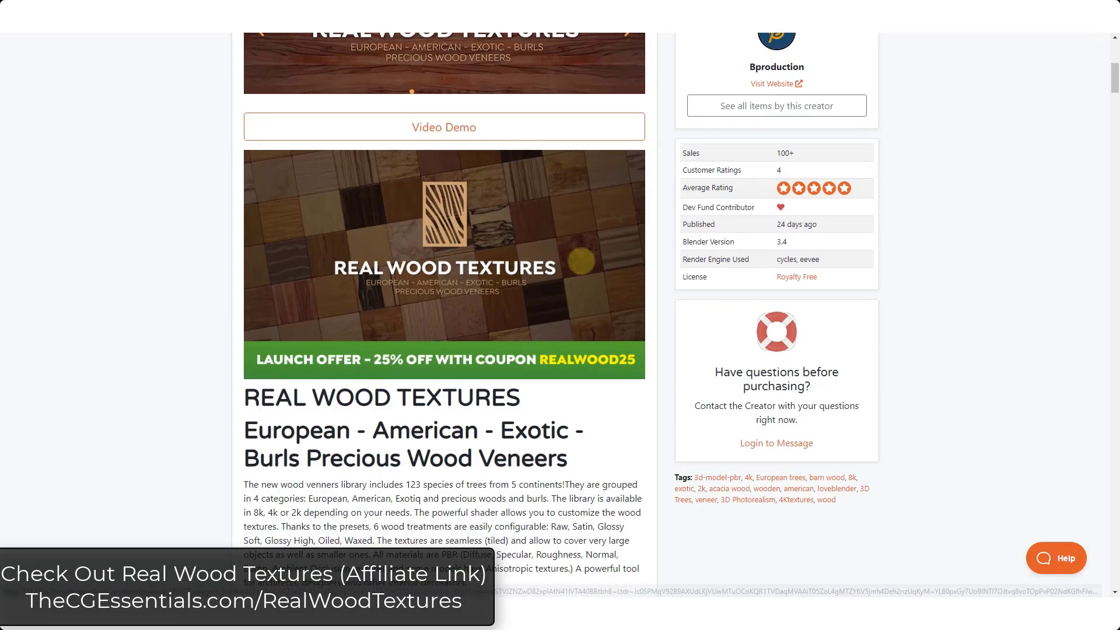
{"action": "scroll", "scroll_direction": "up", "scroll_amount": 3}
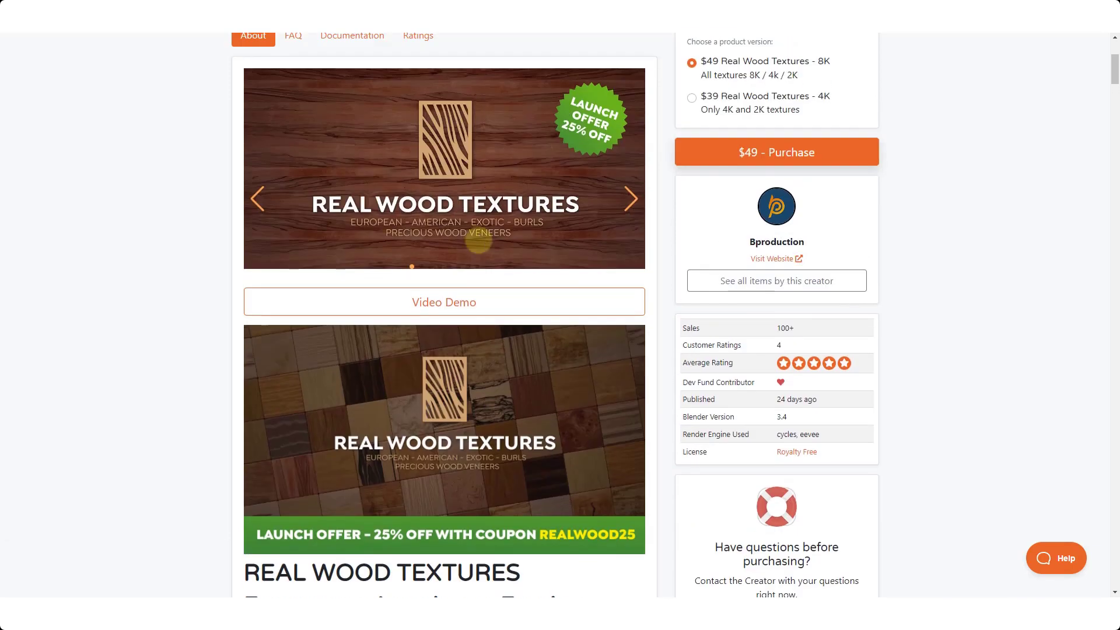
{"action": "scroll", "scroll_direction": "up", "scroll_amount": 3}
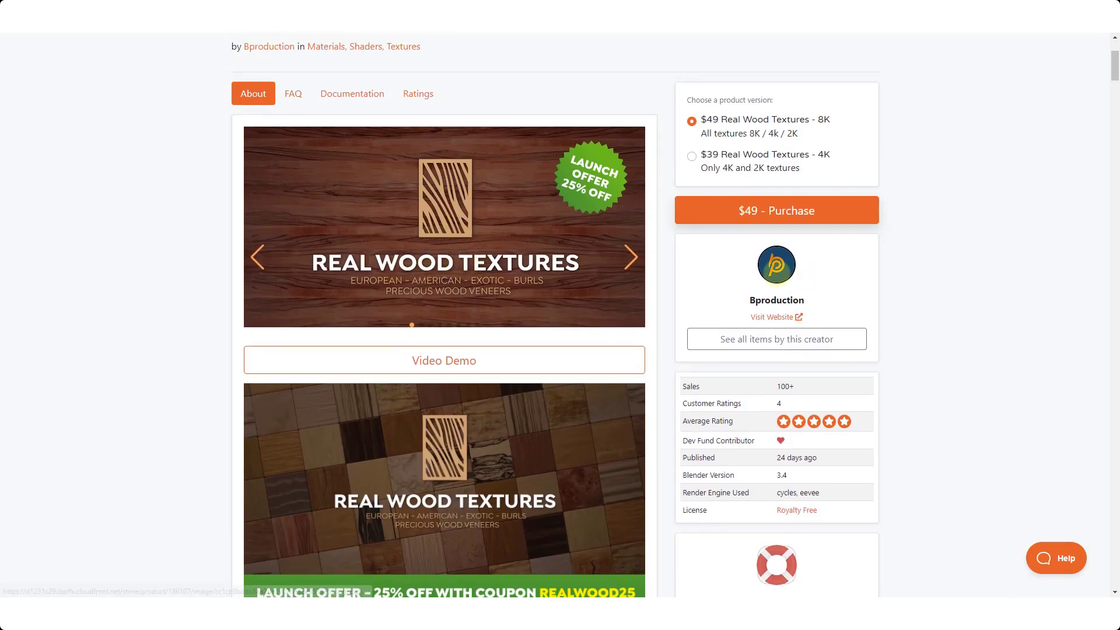
{"action": "scroll", "scroll_direction": "down", "scroll_amount": 3}
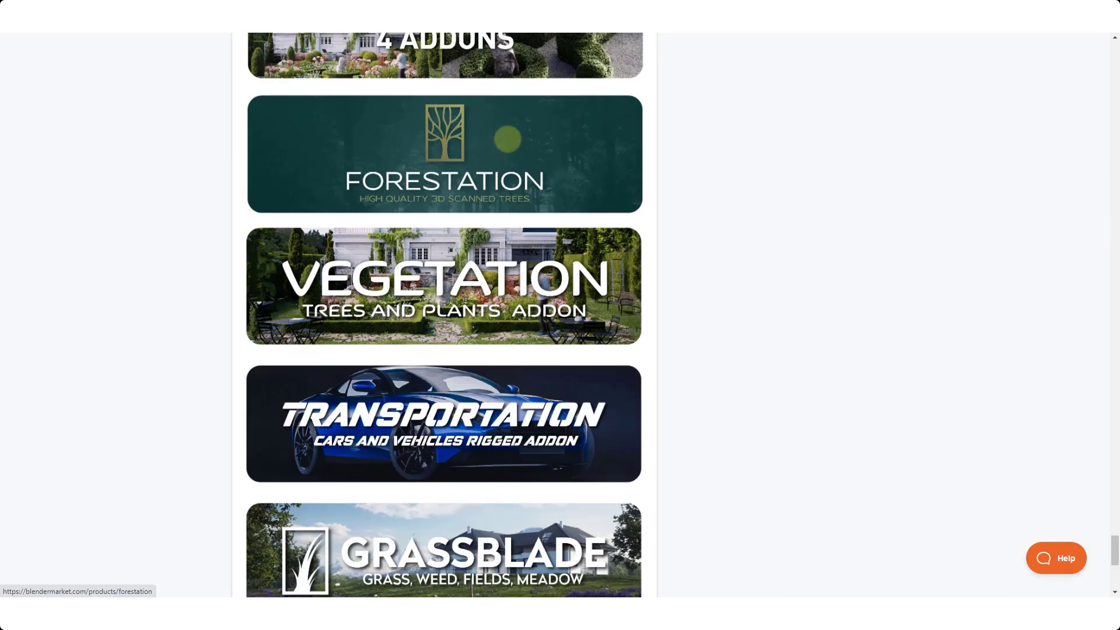
{"action": "scroll", "scroll_direction": "down", "scroll_amount": 3}
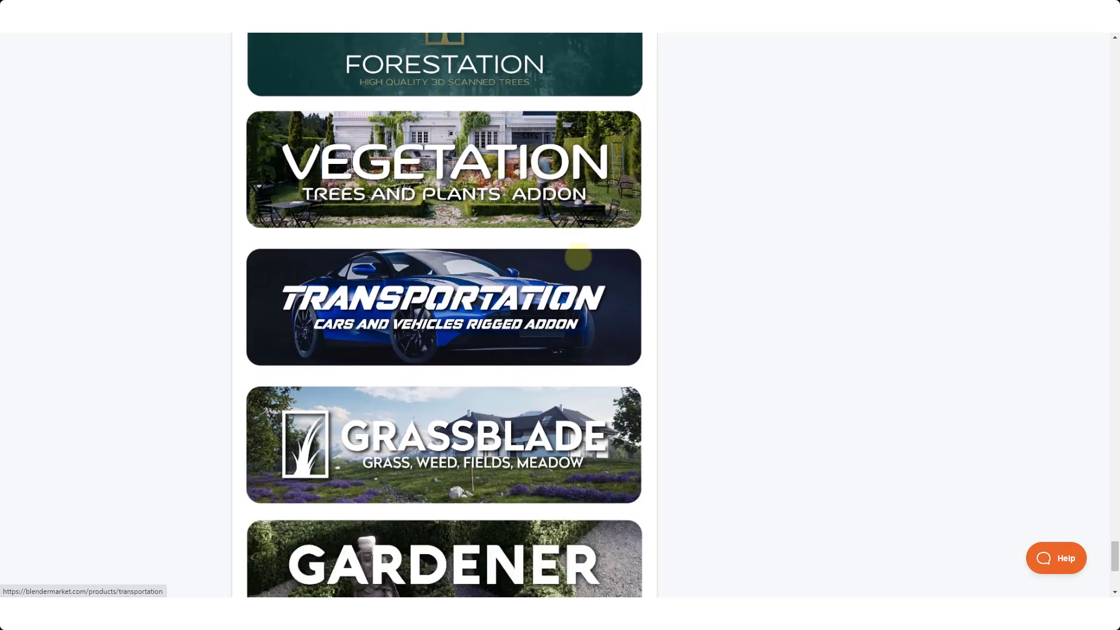
{"action": "scroll", "scroll_direction": "down", "scroll_amount": 3}
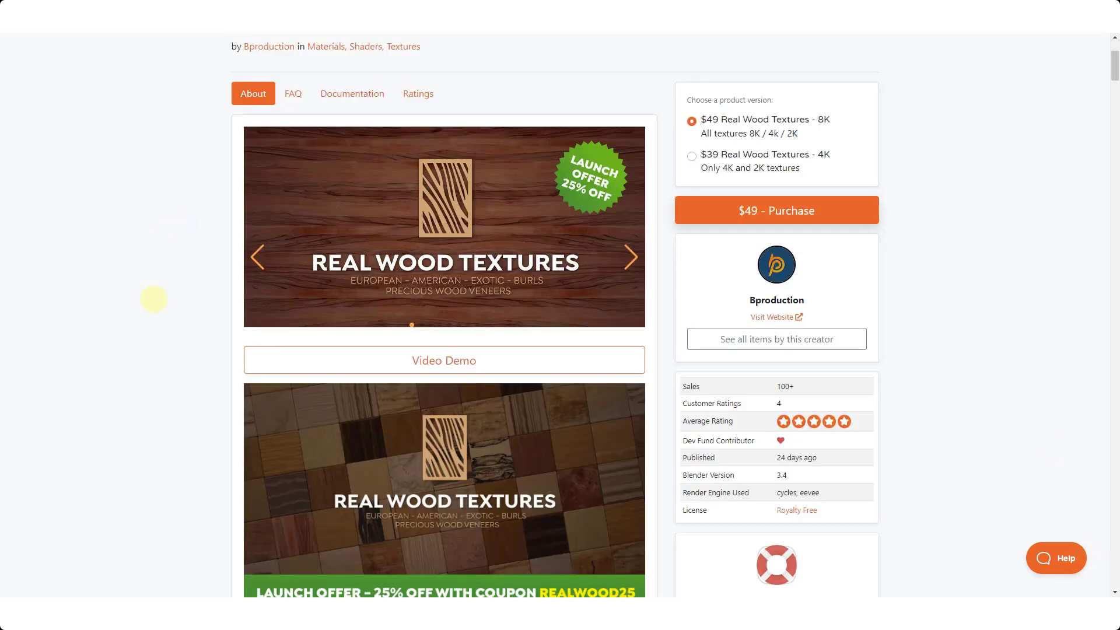
{"action": "mouse_move", "coordinate": [545, 222]}
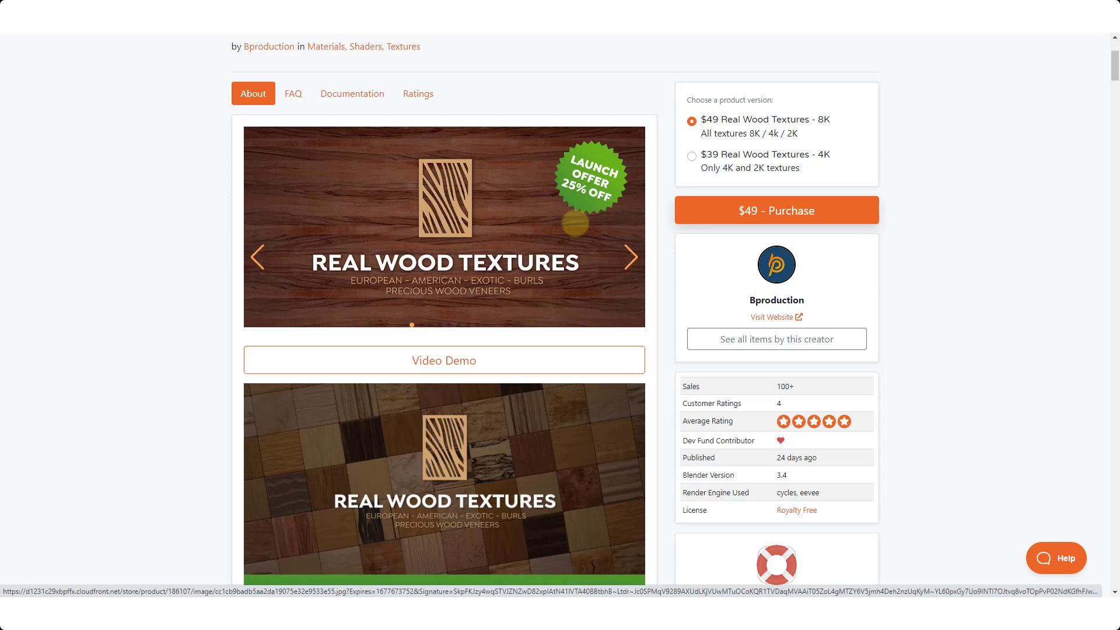
{"action": "mouse_move", "coordinate": [207, 138]}
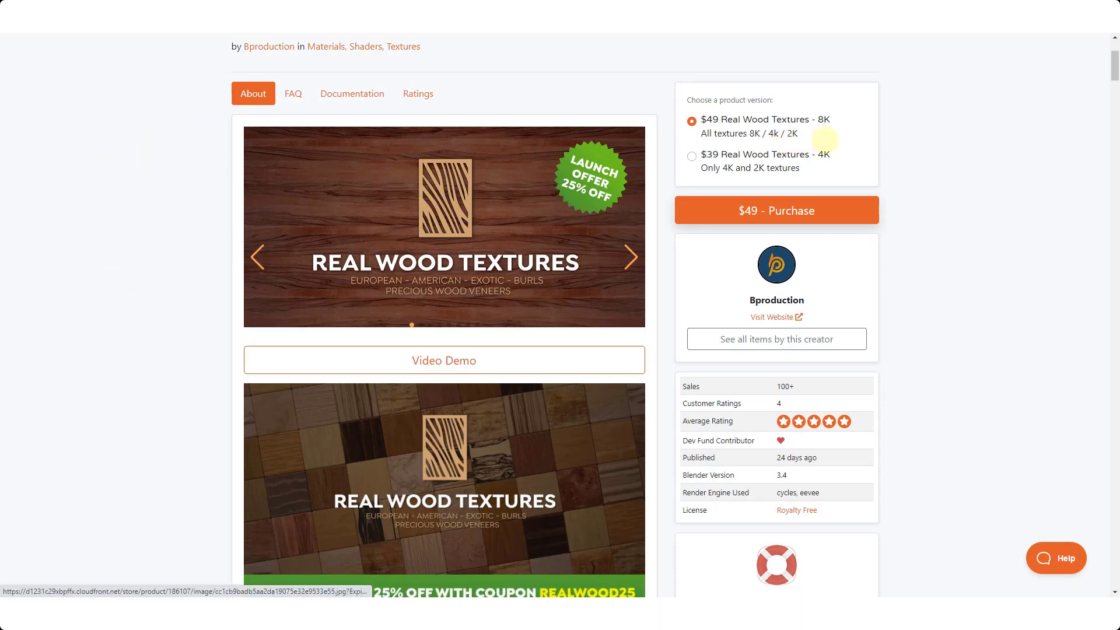
{"action": "mouse_move", "coordinate": [933, 201]}
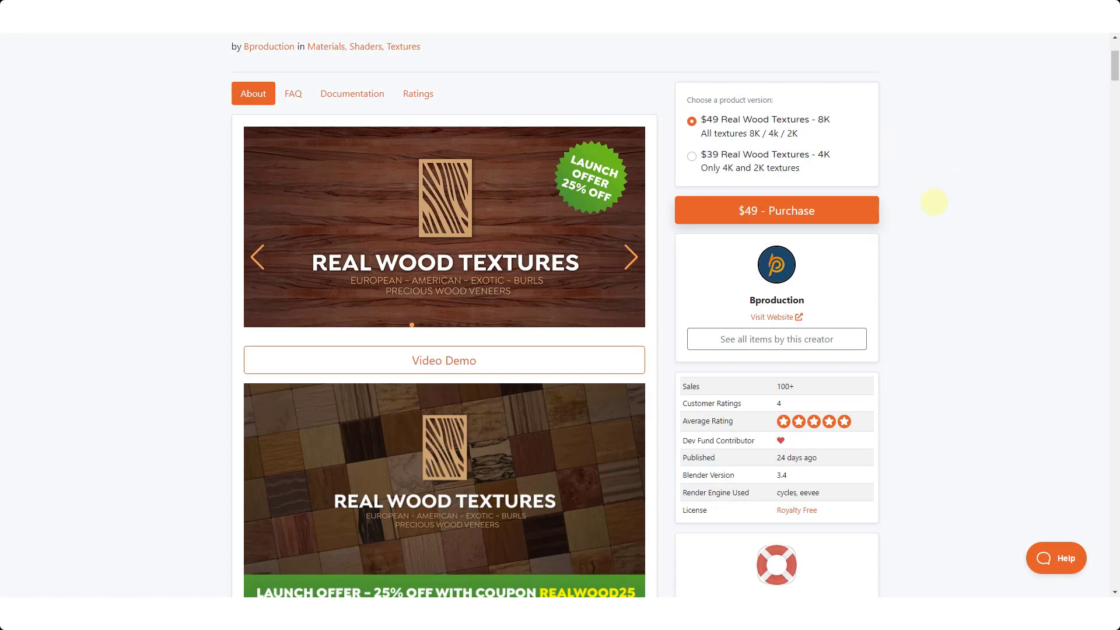
{"action": "mouse_move", "coordinate": [718, 134]}
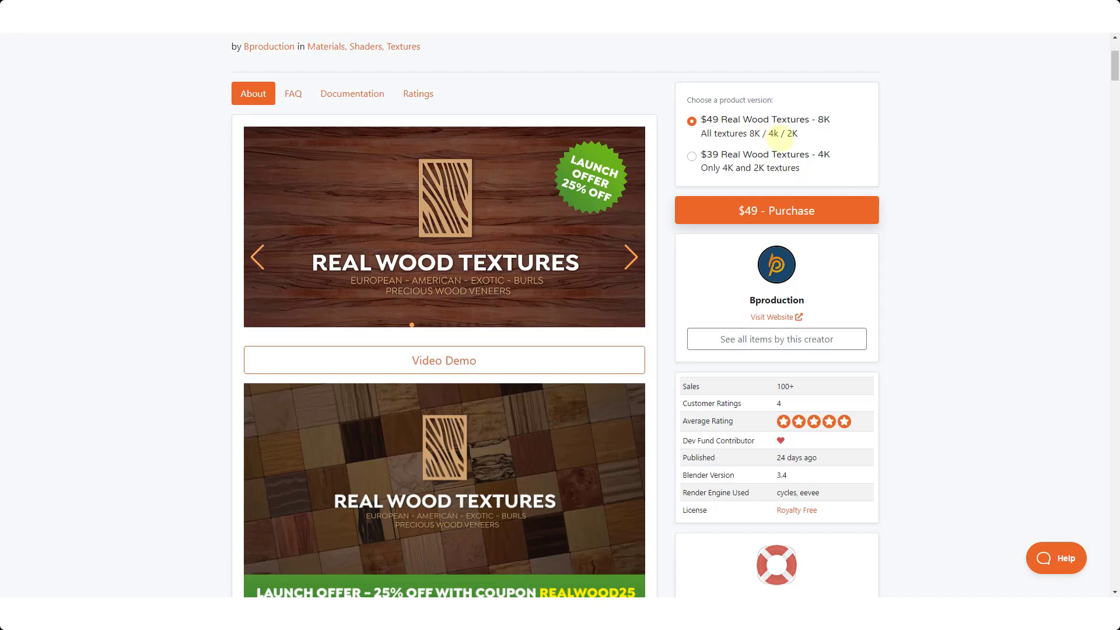
{"action": "mouse_move", "coordinate": [833, 128]}
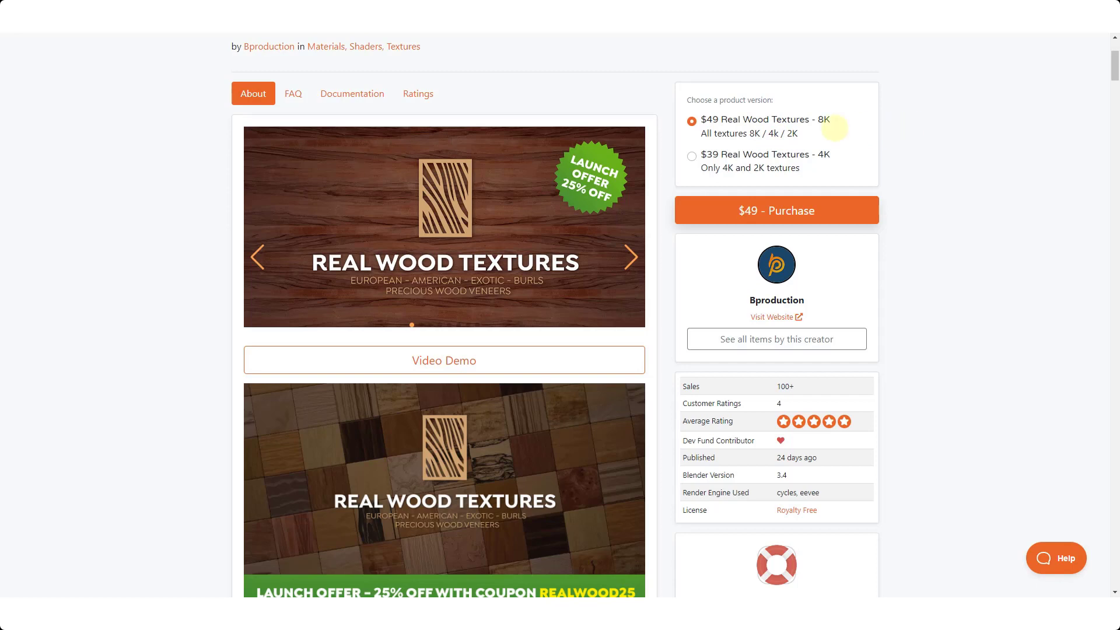
{"action": "mouse_move", "coordinate": [720, 156]}
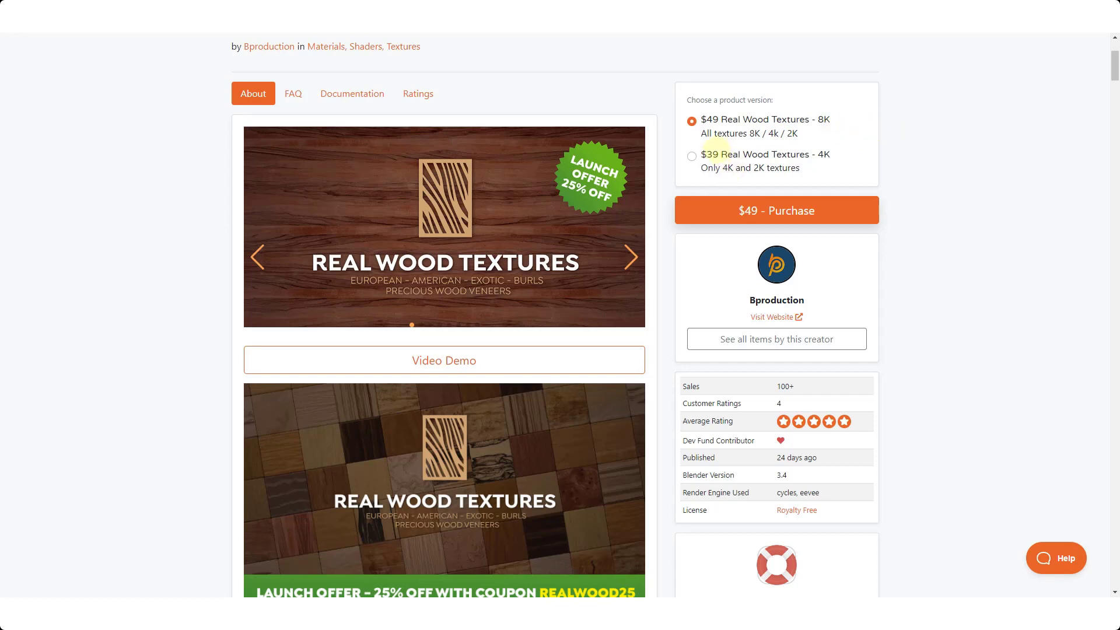
{"action": "mouse_move", "coordinate": [821, 168]}
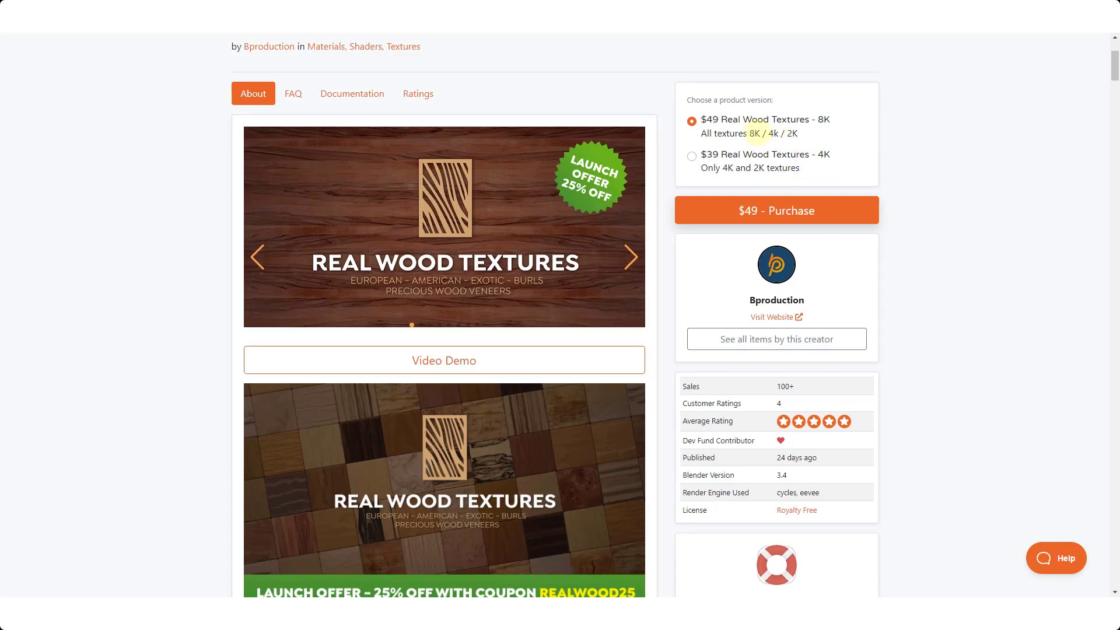
{"action": "mouse_move", "coordinate": [172, 308]}
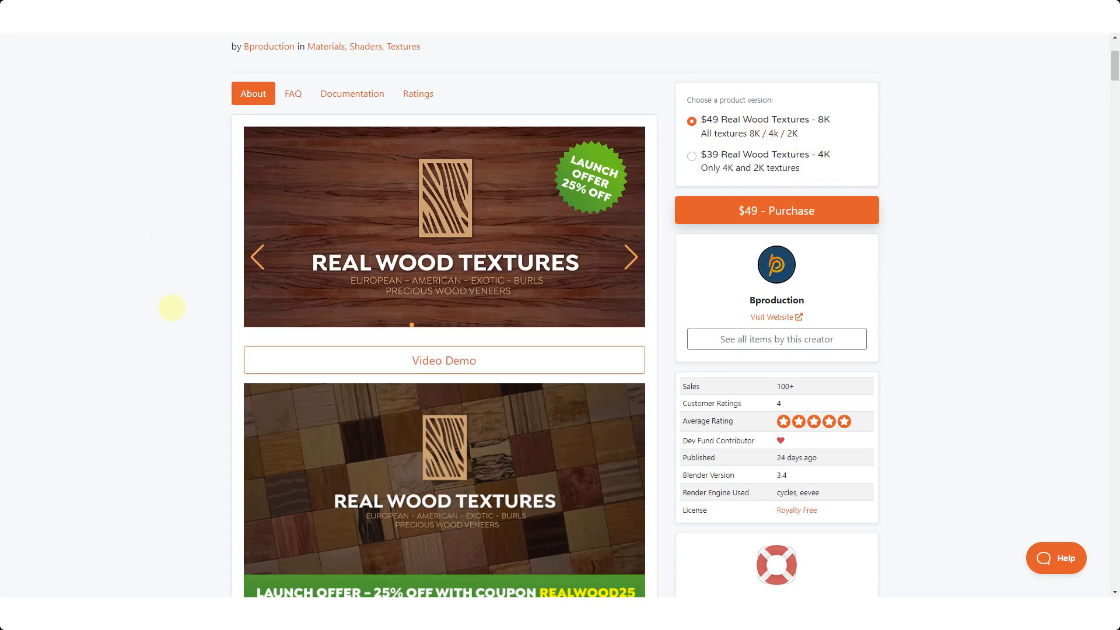
{"action": "scroll", "scroll_direction": "down", "scroll_amount": 3}
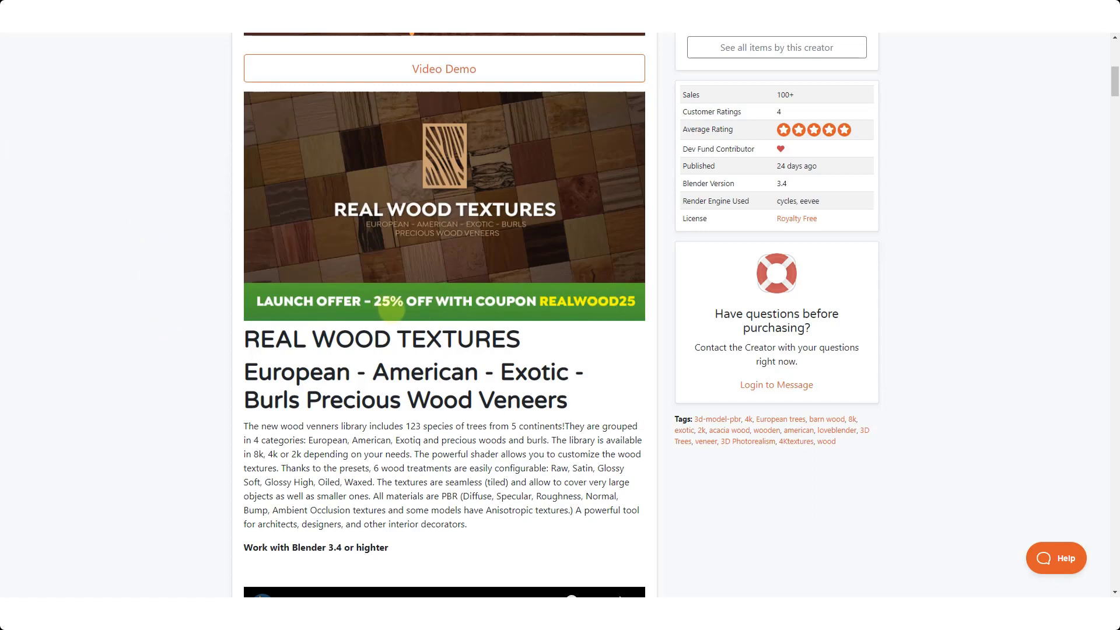
{"action": "mouse_move", "coordinate": [150, 344]}
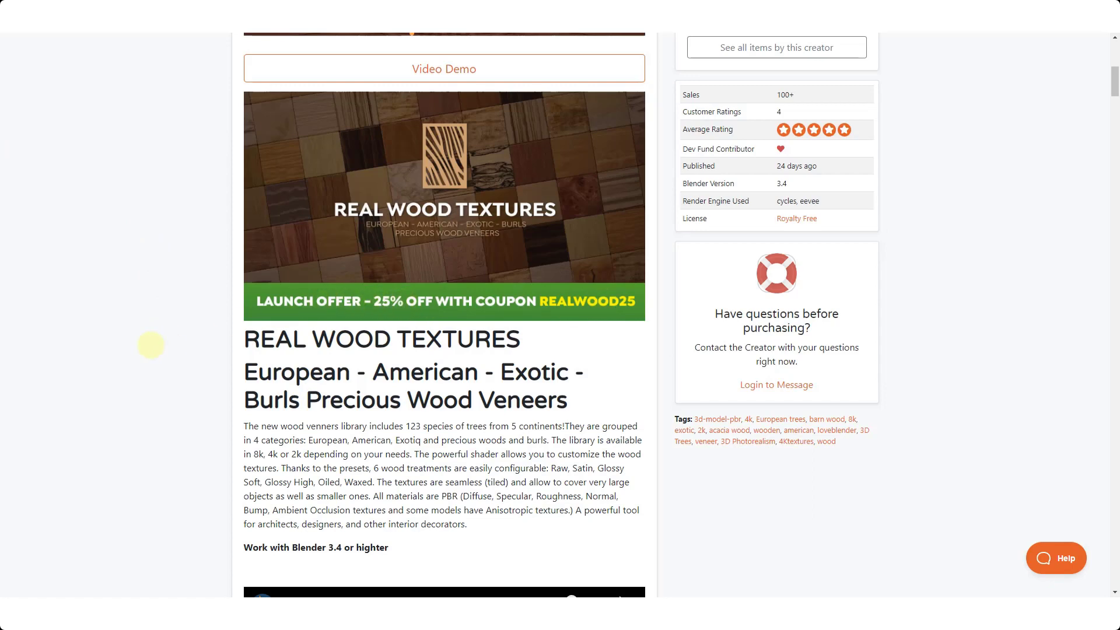
{"action": "scroll", "scroll_direction": "down", "scroll_amount": 3}
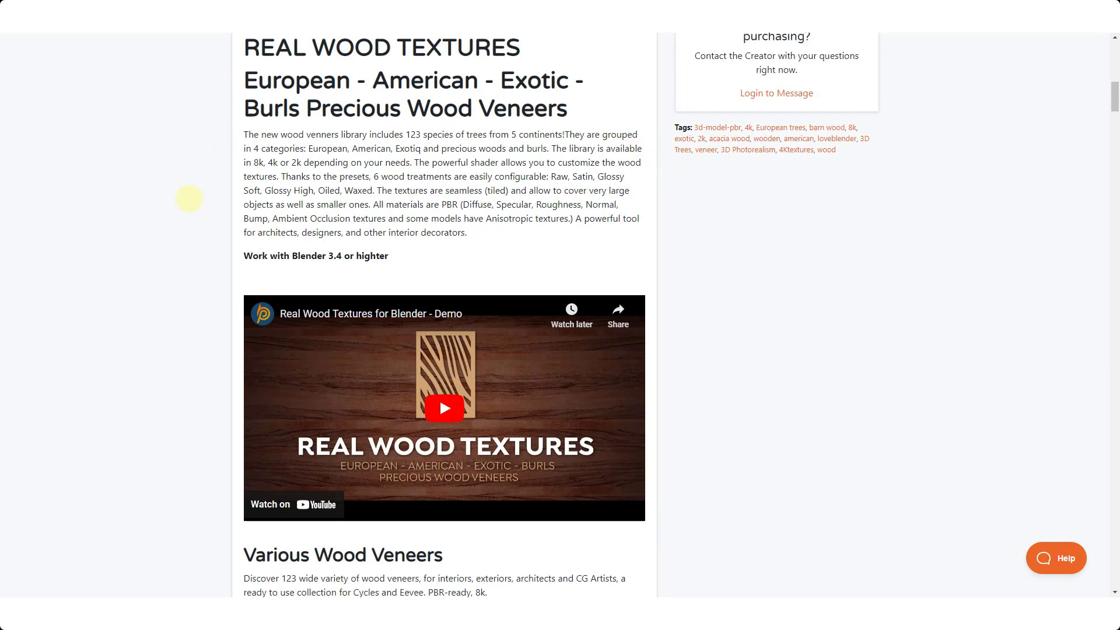
{"action": "mouse_move", "coordinate": [250, 190]}
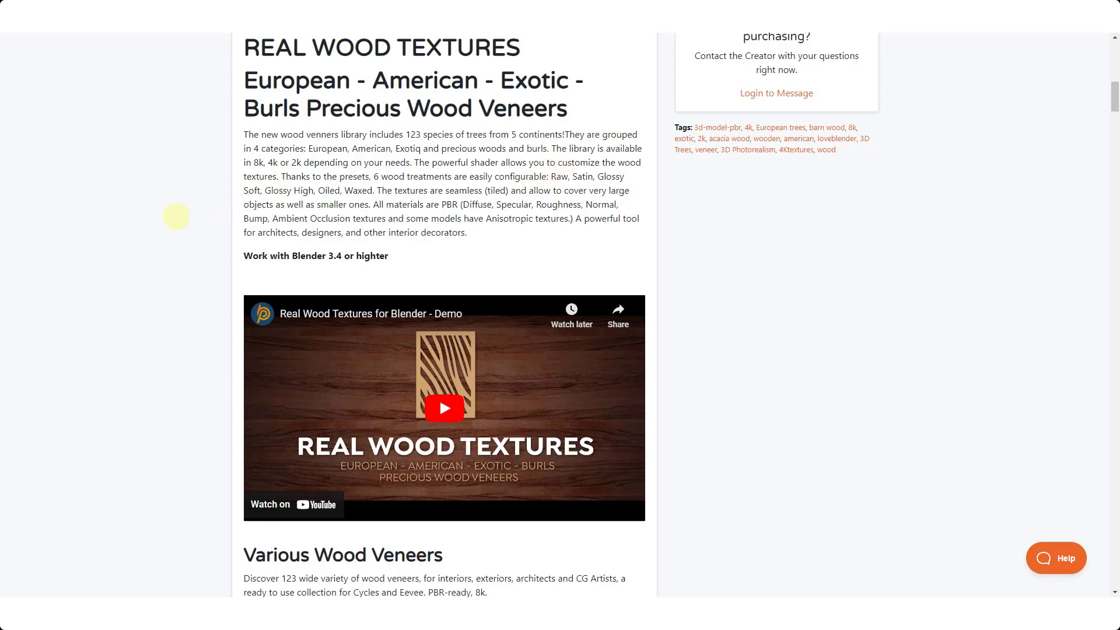
{"action": "scroll", "scroll_direction": "down", "scroll_amount": 3}
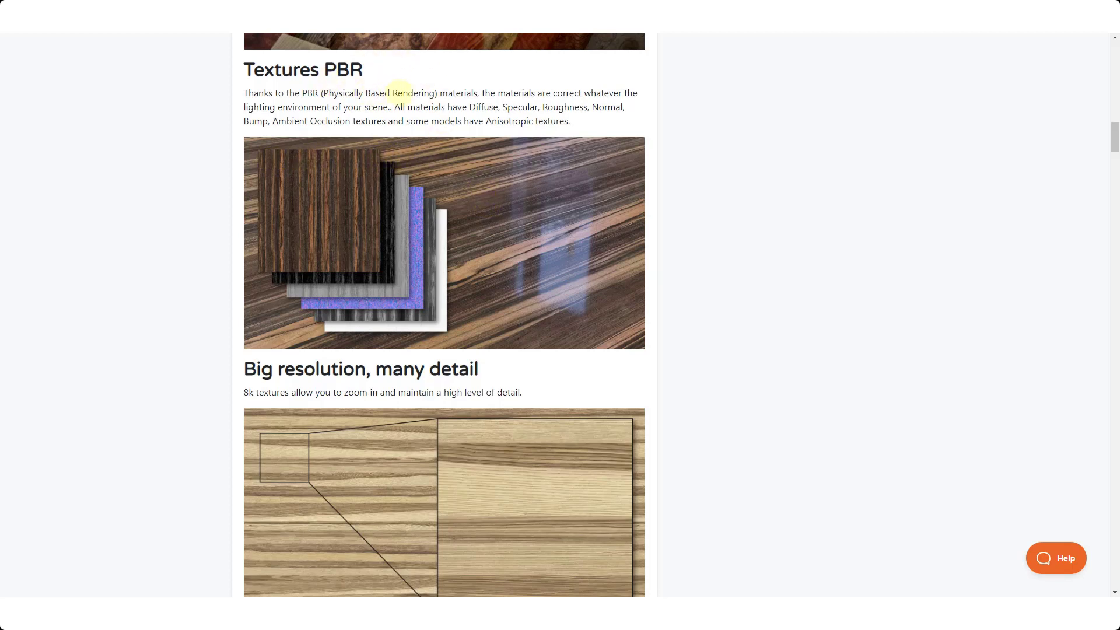
{"action": "mouse_move", "coordinate": [439, 92]}
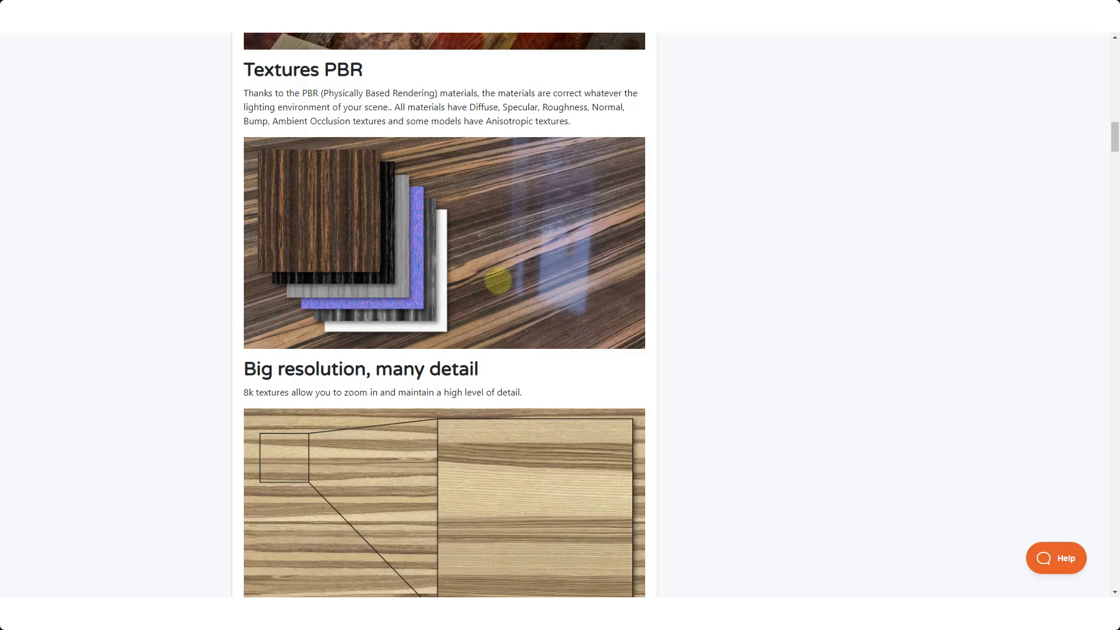
{"action": "scroll", "scroll_direction": "down", "scroll_amount": 3}
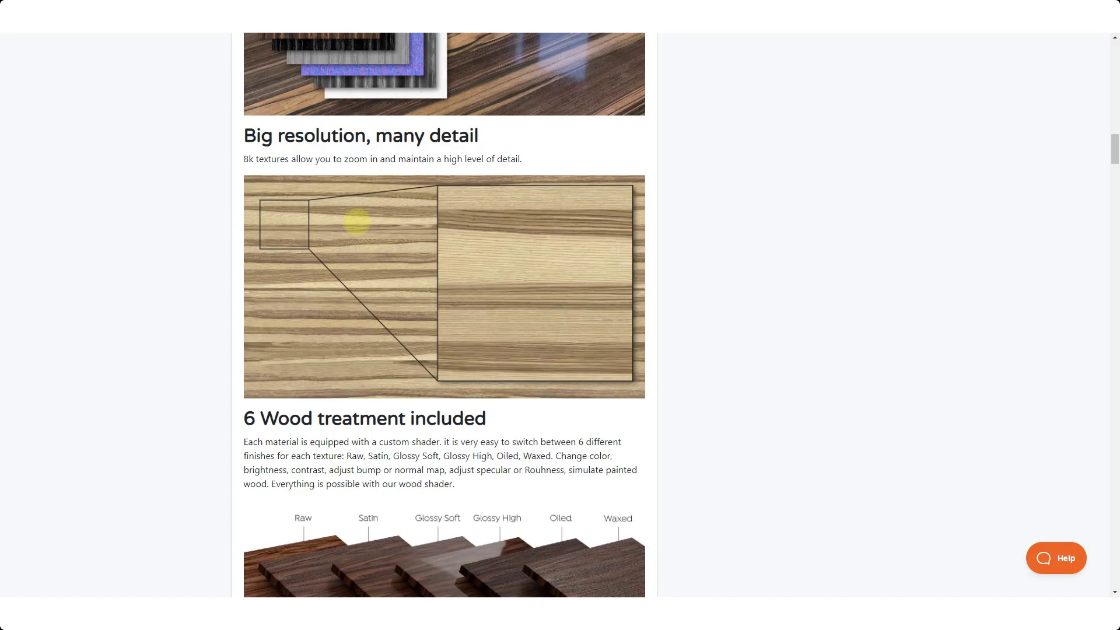
{"action": "scroll", "scroll_direction": "down", "scroll_amount": 3}
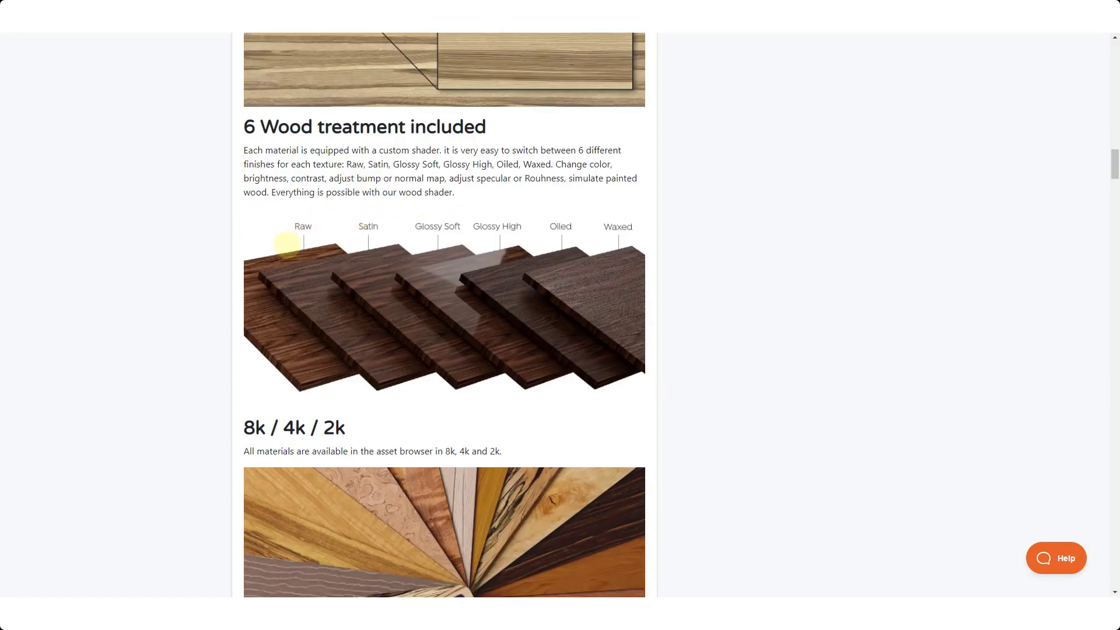
{"action": "scroll", "scroll_direction": "down", "scroll_amount": 3}
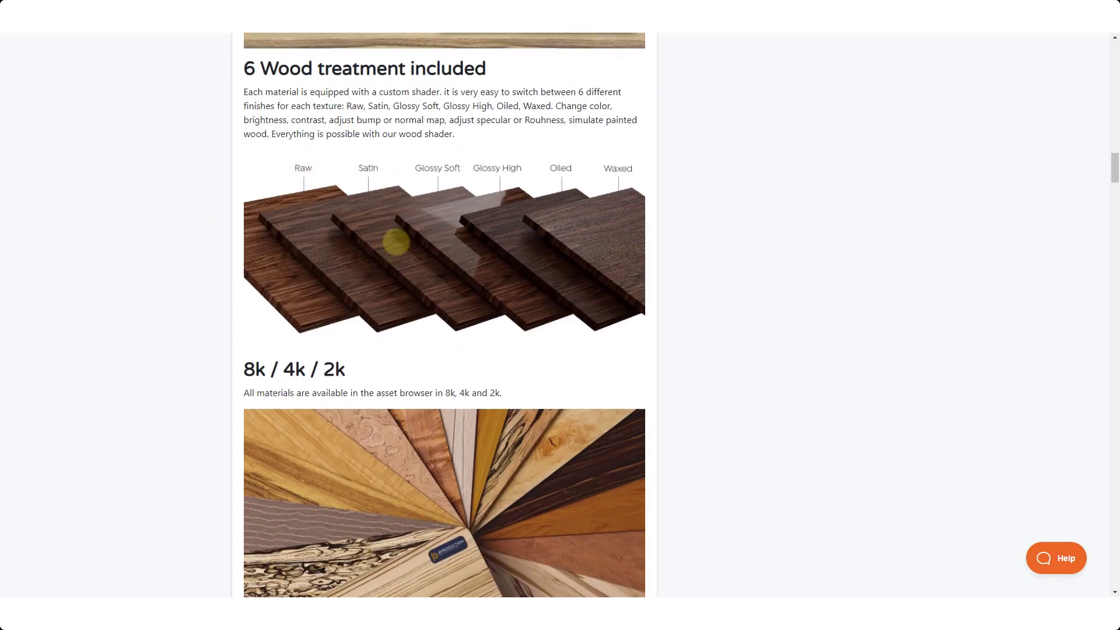
{"action": "mouse_move", "coordinate": [596, 250]}
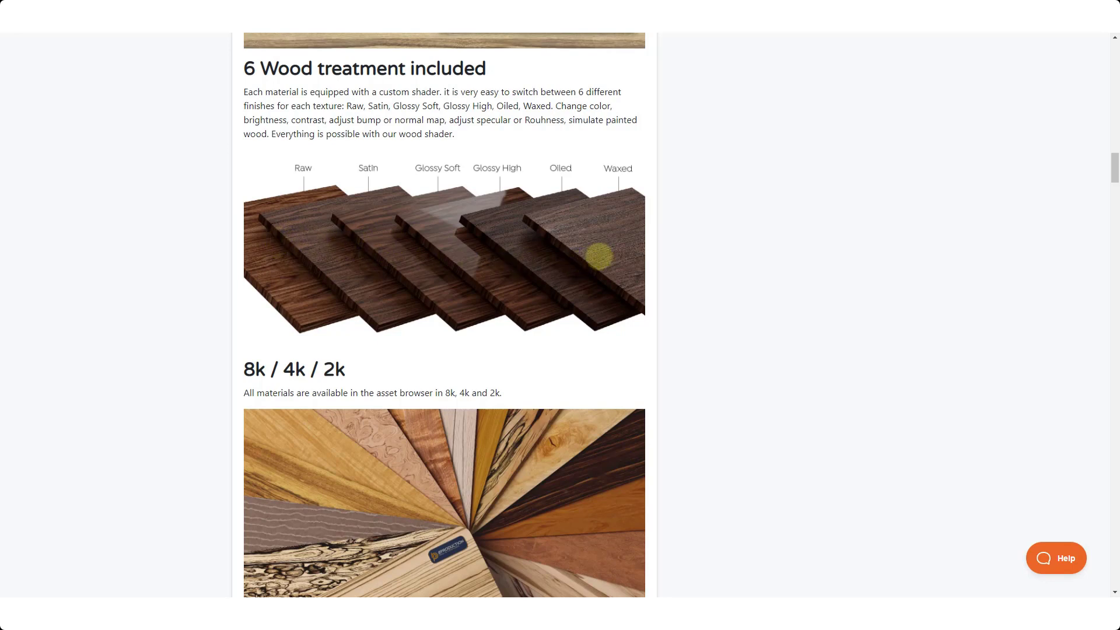
{"action": "mouse_move", "coordinate": [582, 248]}
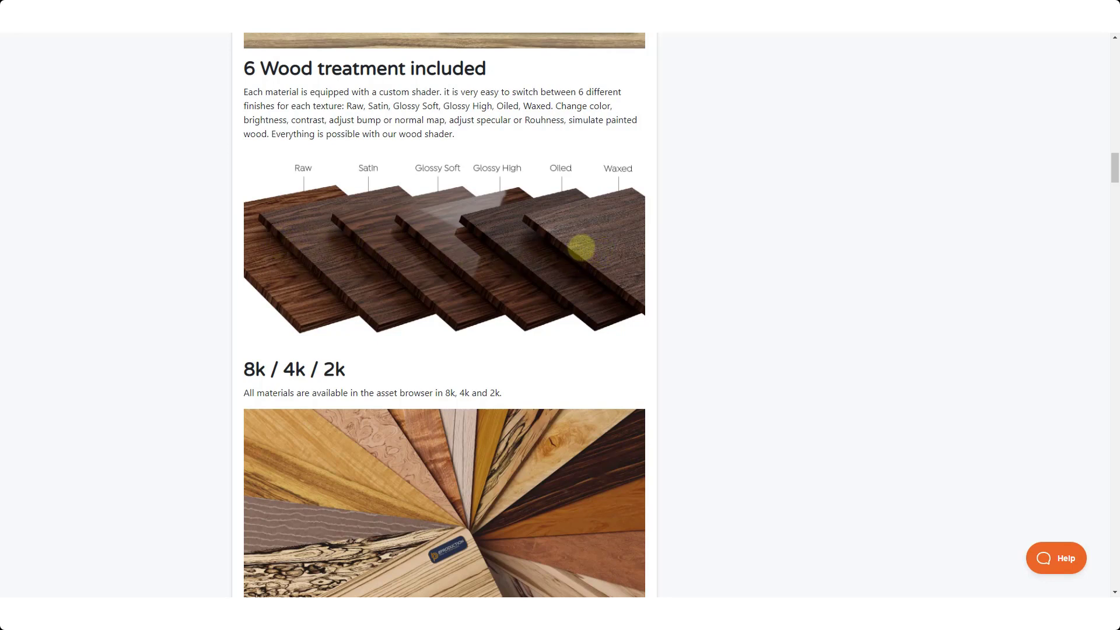
{"action": "mouse_move", "coordinate": [341, 262]}
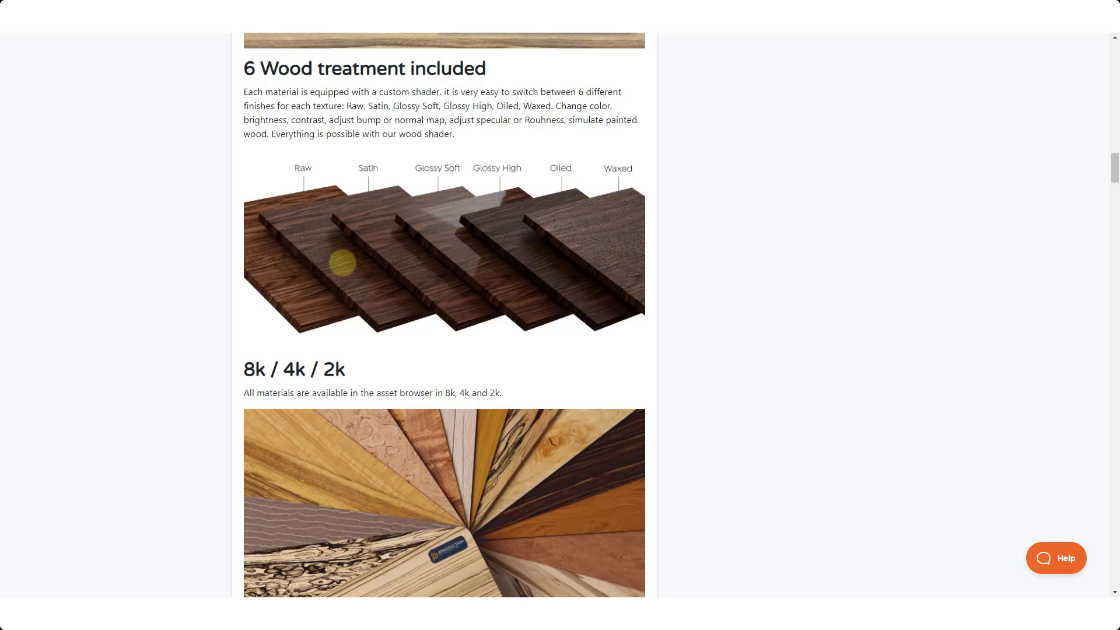
{"action": "mouse_move", "coordinate": [437, 170]}
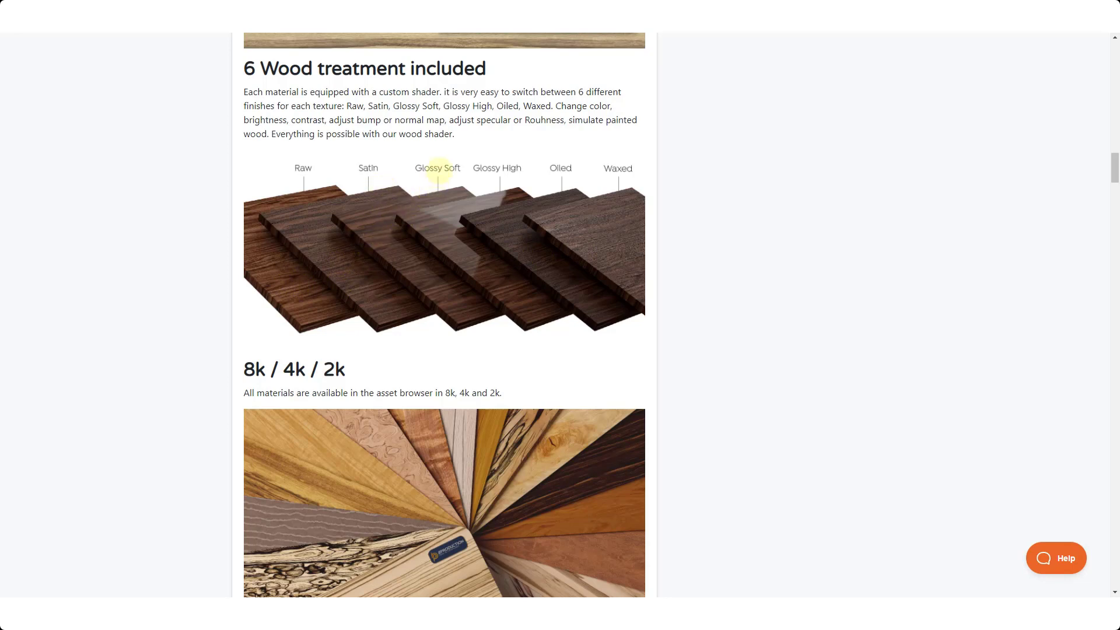
{"action": "mouse_move", "coordinate": [617, 168]}
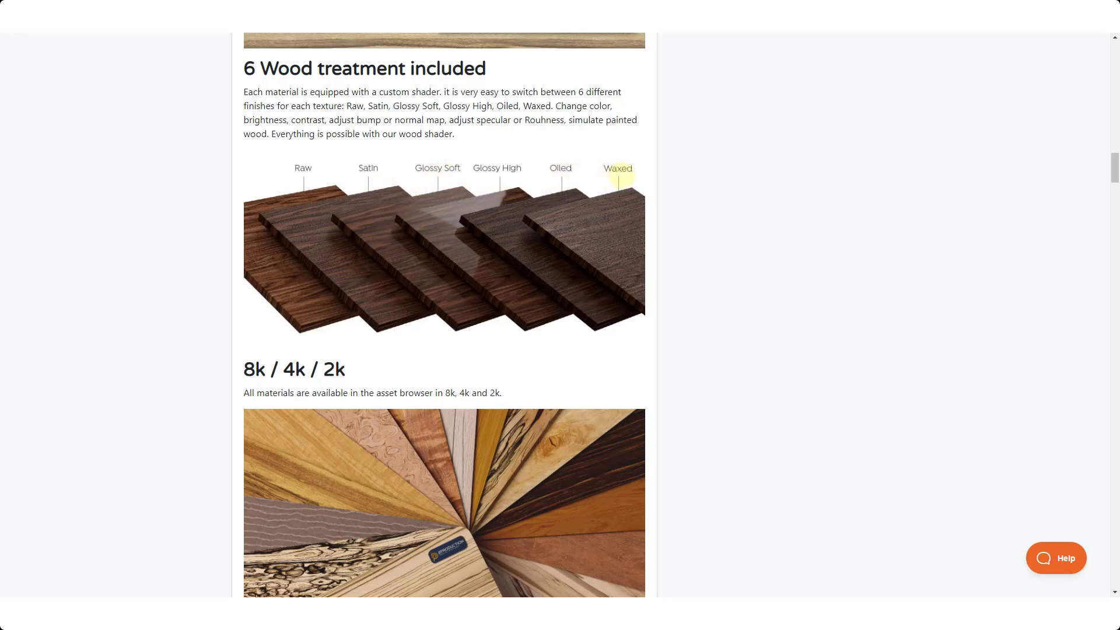
{"action": "mouse_move", "coordinate": [589, 229]}
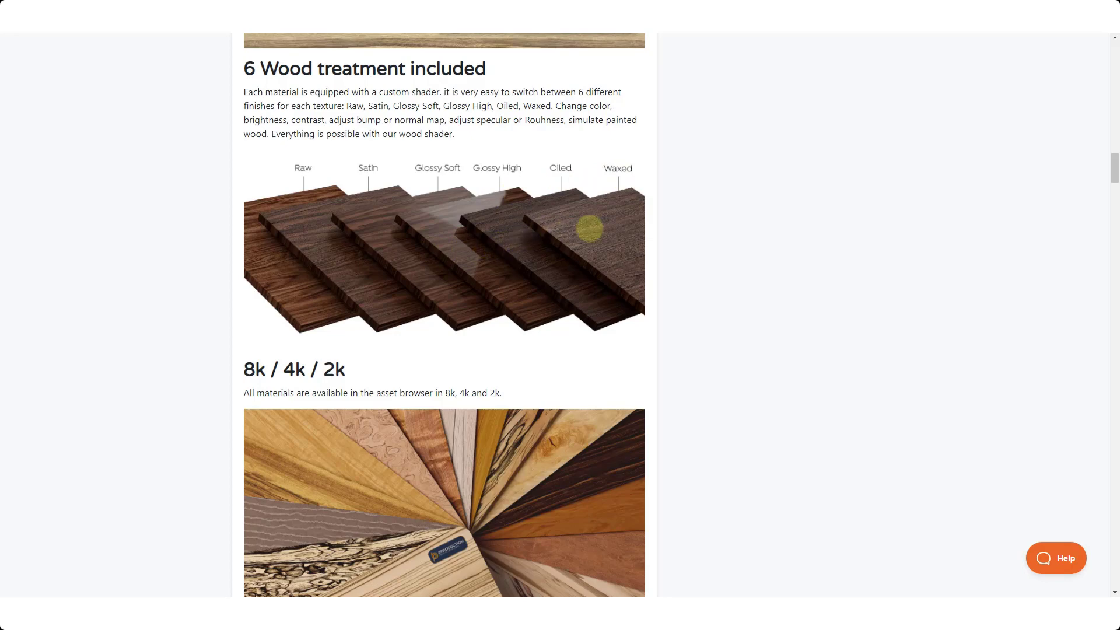
{"action": "mouse_move", "coordinate": [611, 237]}
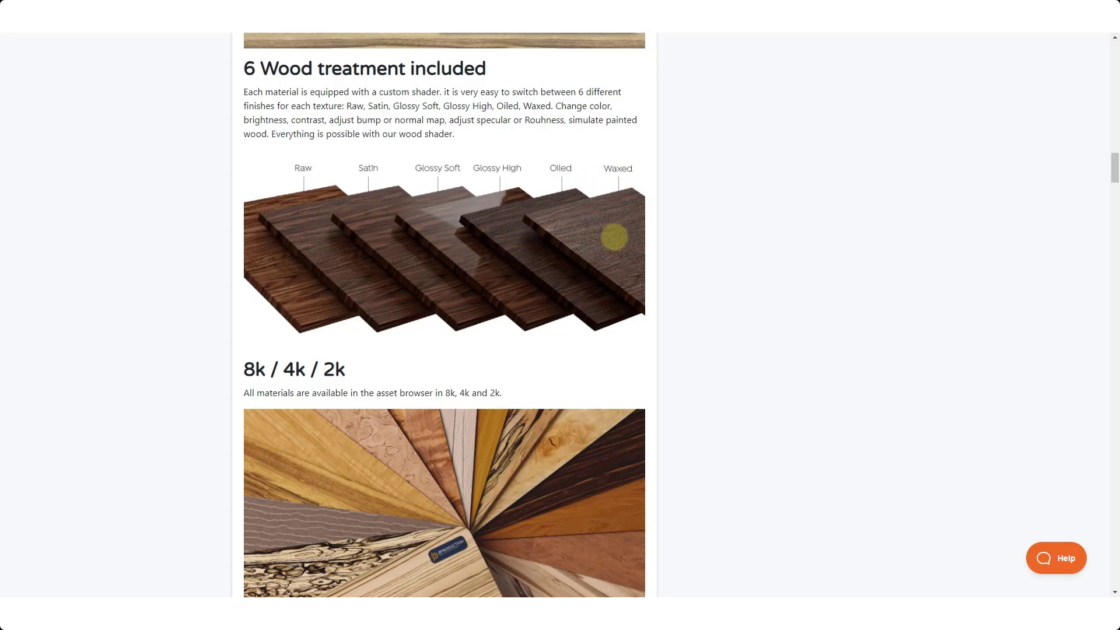
{"action": "scroll", "scroll_direction": "down", "scroll_amount": 3}
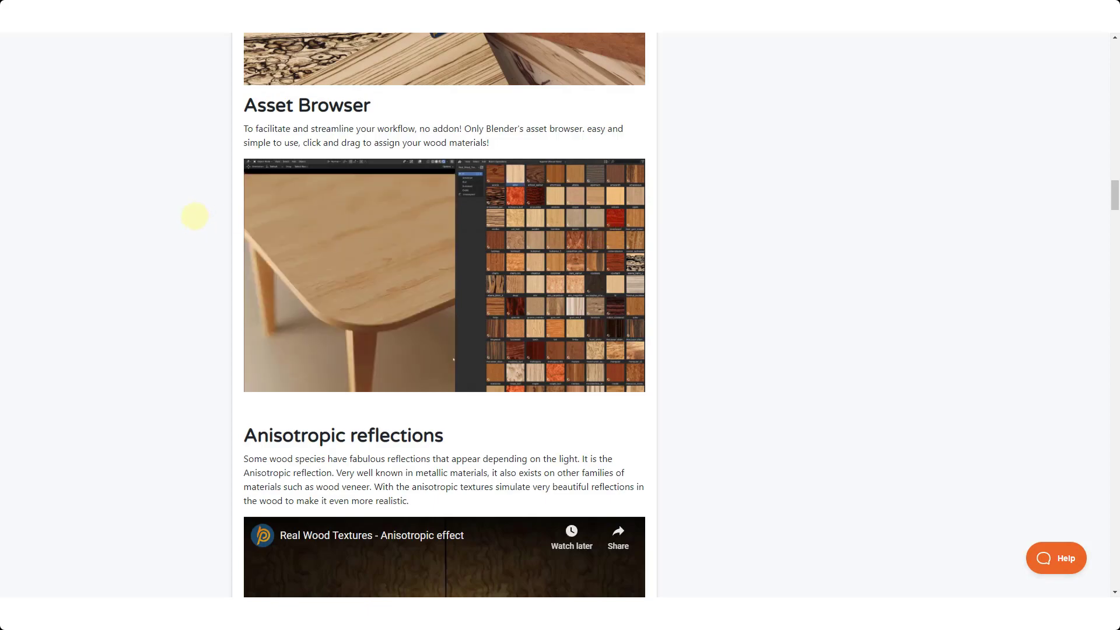
{"action": "scroll", "scroll_direction": "down", "scroll_amount": 3}
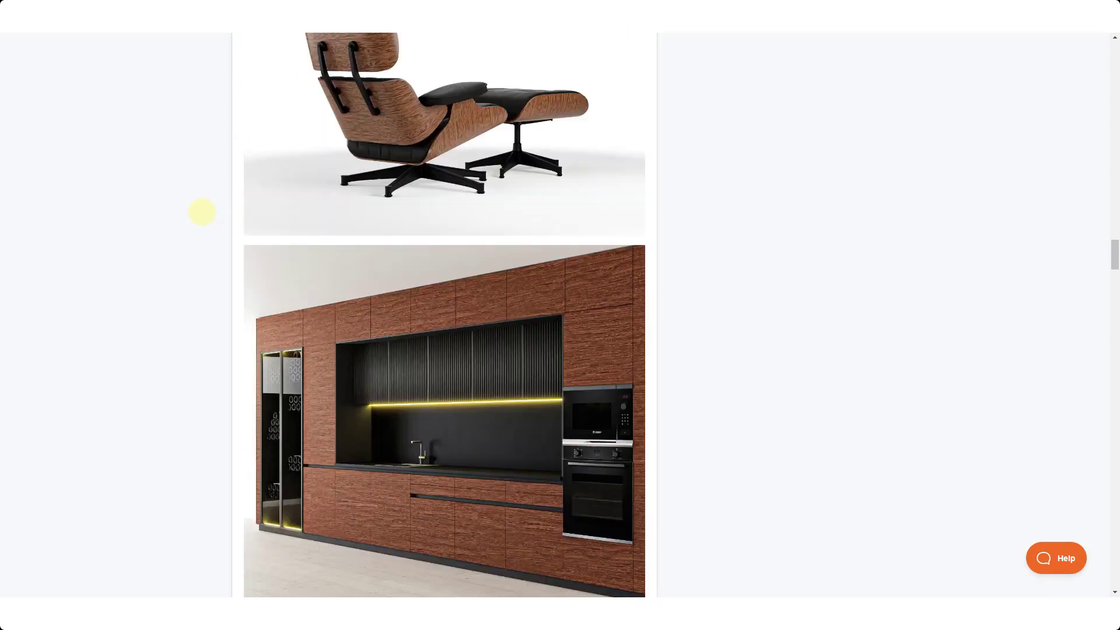
{"action": "scroll", "scroll_direction": "down", "scroll_amount": 3}
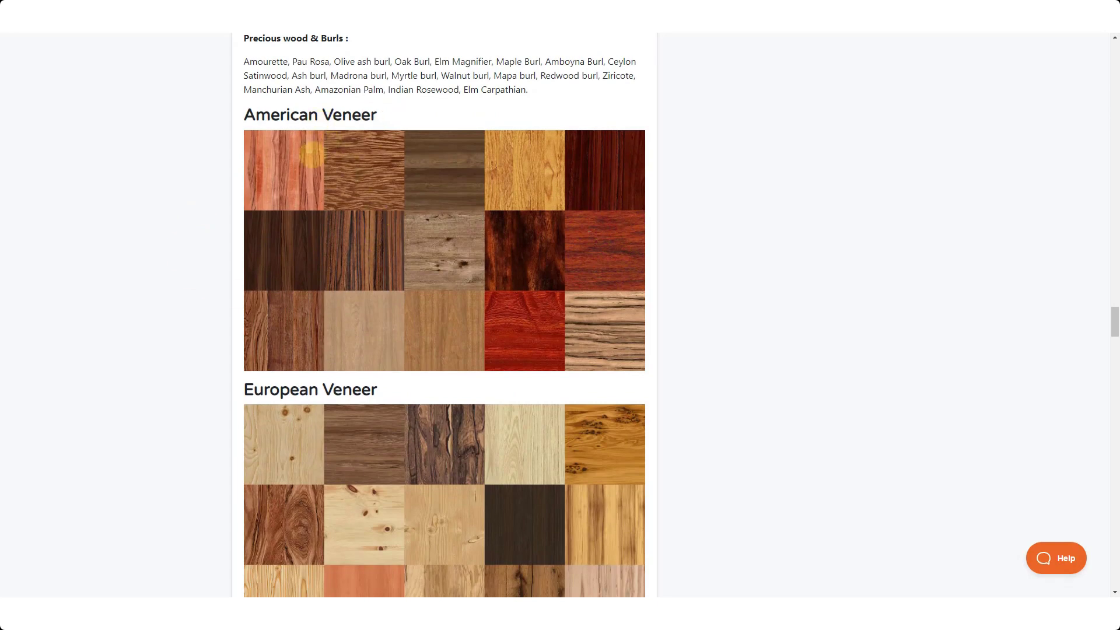
{"action": "scroll", "scroll_direction": "down", "scroll_amount": 3}
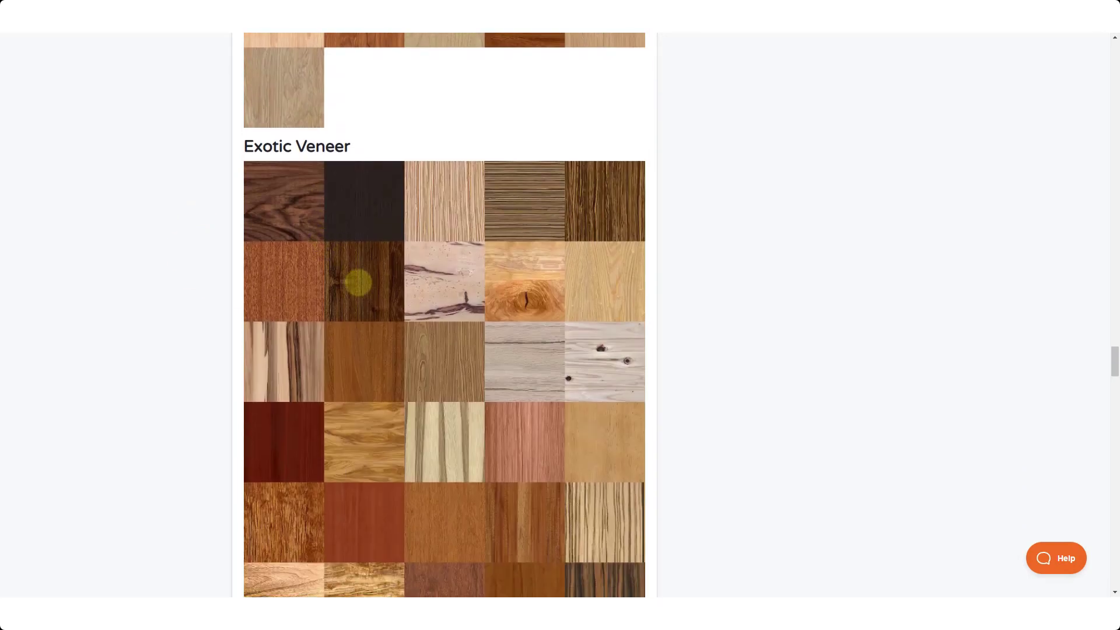
{"action": "scroll", "scroll_direction": "down", "scroll_amount": 3}
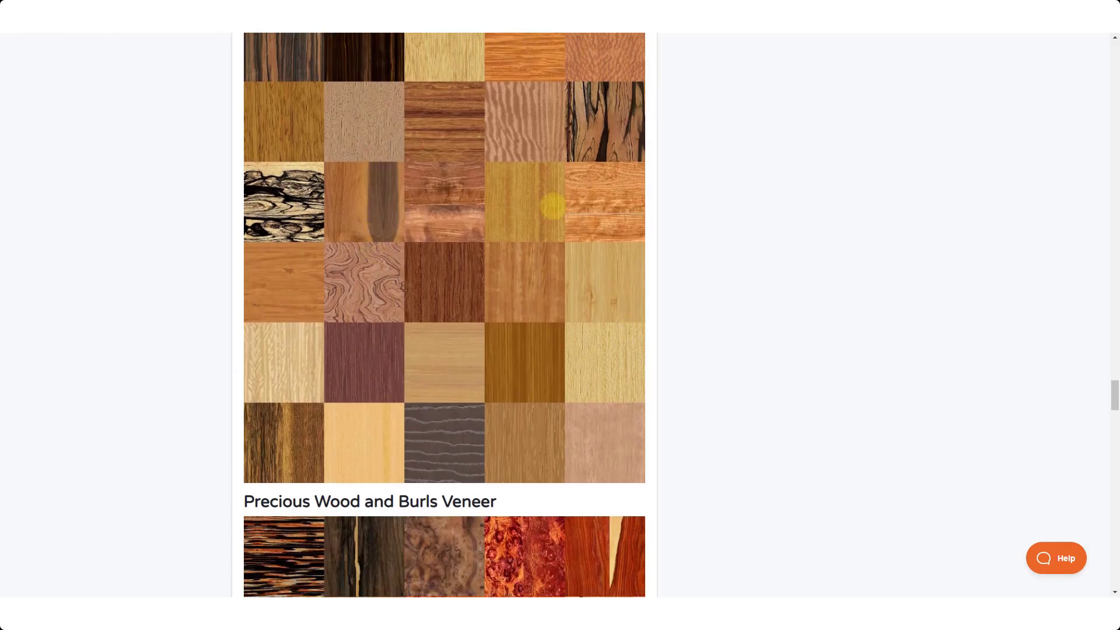
{"action": "scroll", "scroll_direction": "down", "scroll_amount": 3}
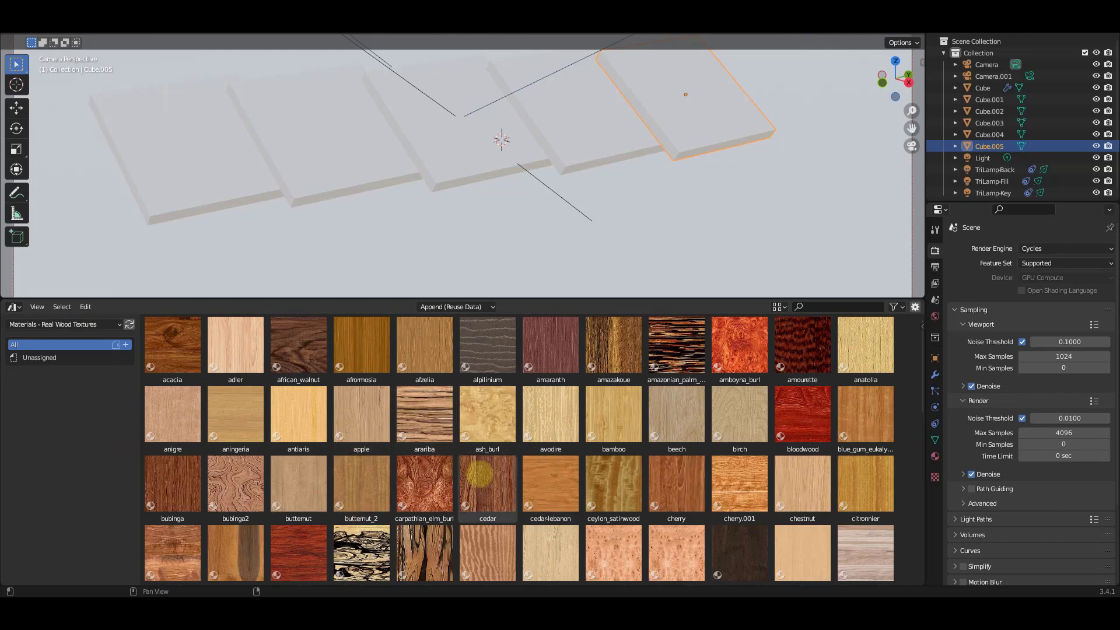
Step: Apply the acacia material from Materials - Real Wood Textures to board Cube.006
{"action": "left_click", "coordinate": [488, 488]}
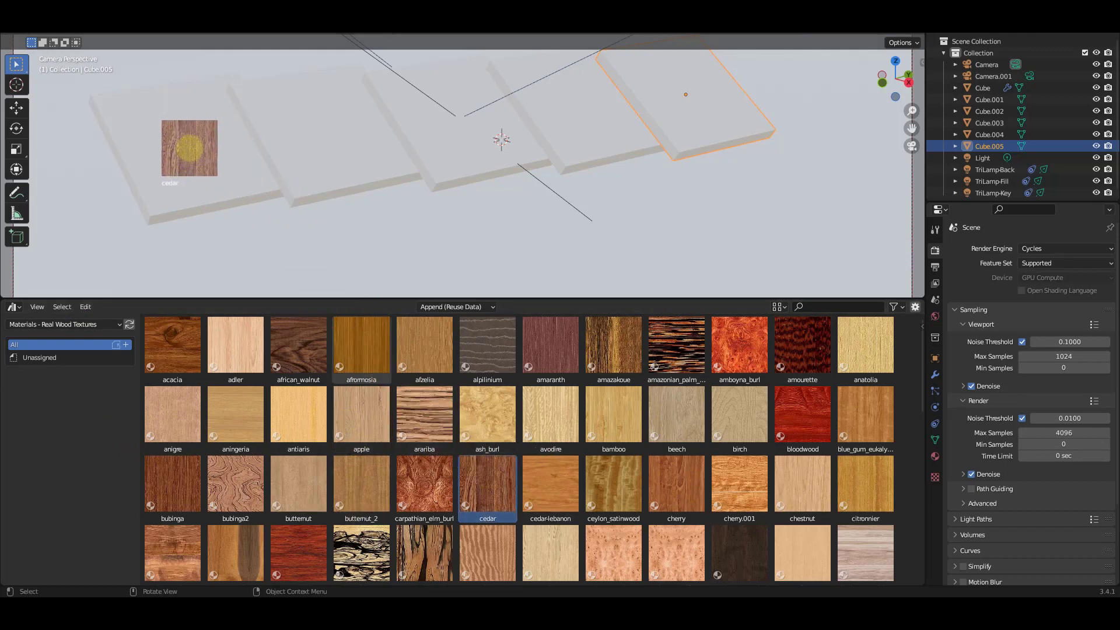
{"action": "double_click", "coordinate": [487, 486]}
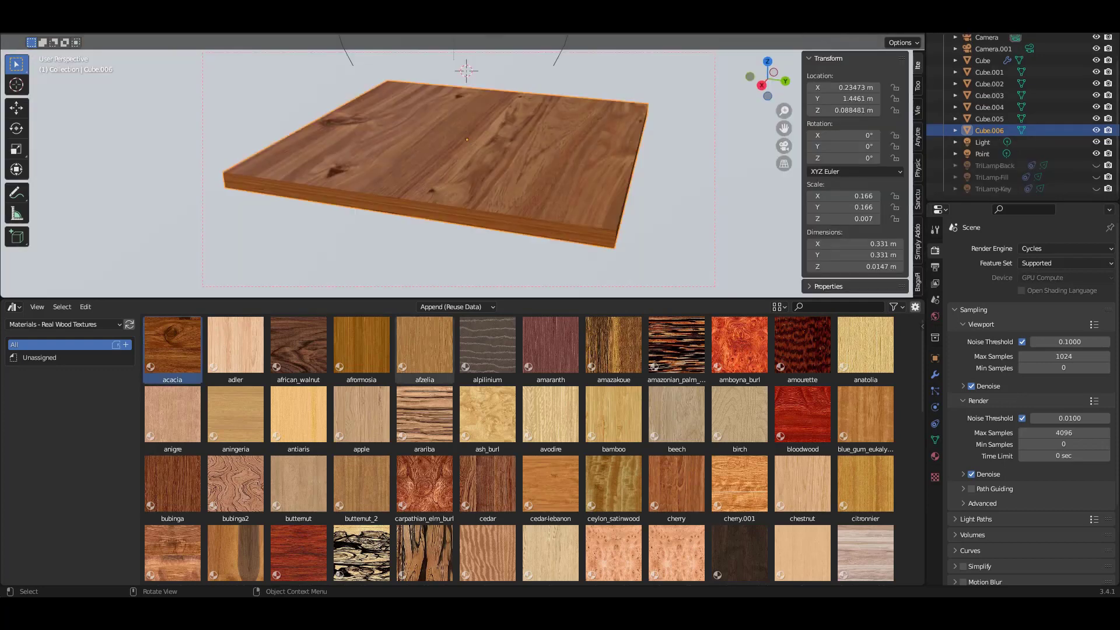
Step: Show the acacia material in the Shader Editor and set Strength Normal to 3.1
{"action": "left_click", "coordinate": [12, 307]}
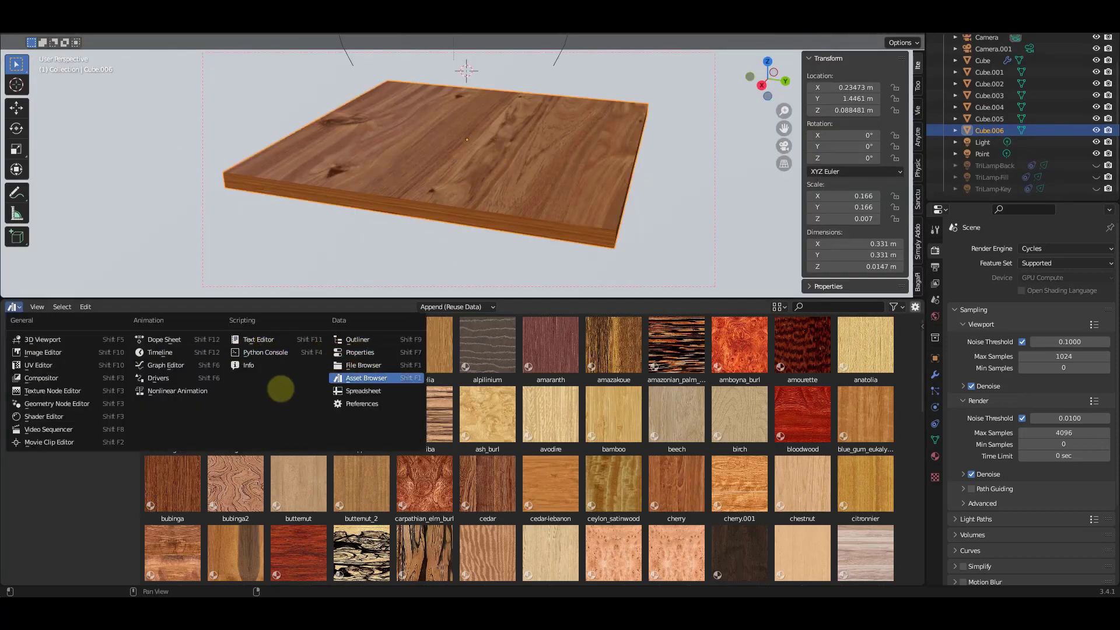
{"action": "mouse_move", "coordinate": [44, 416]}
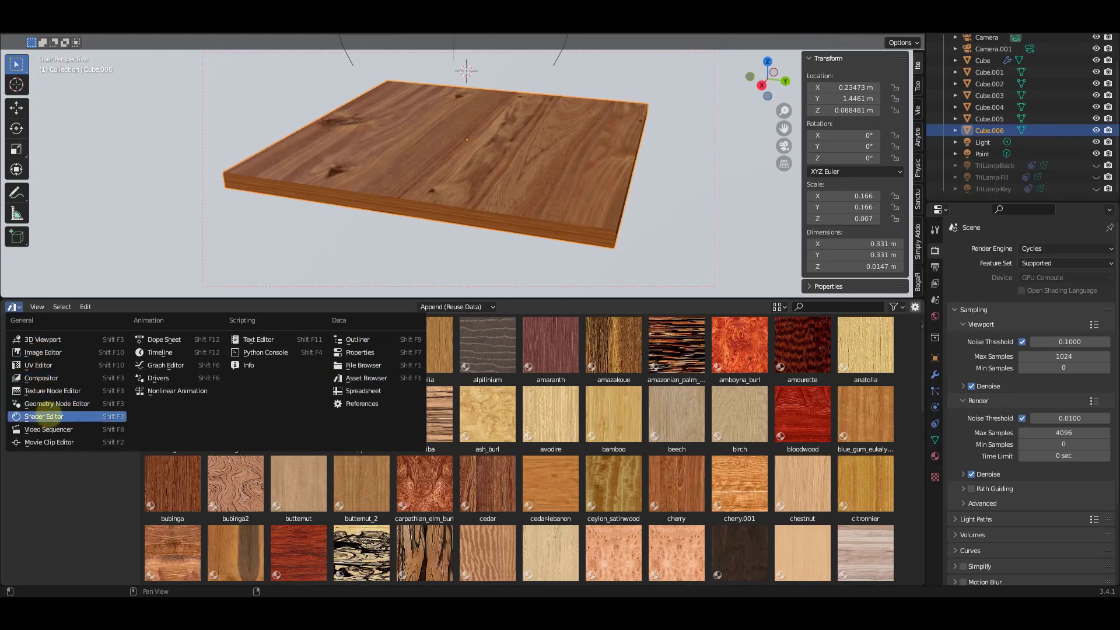
{"action": "left_click", "coordinate": [44, 417]}
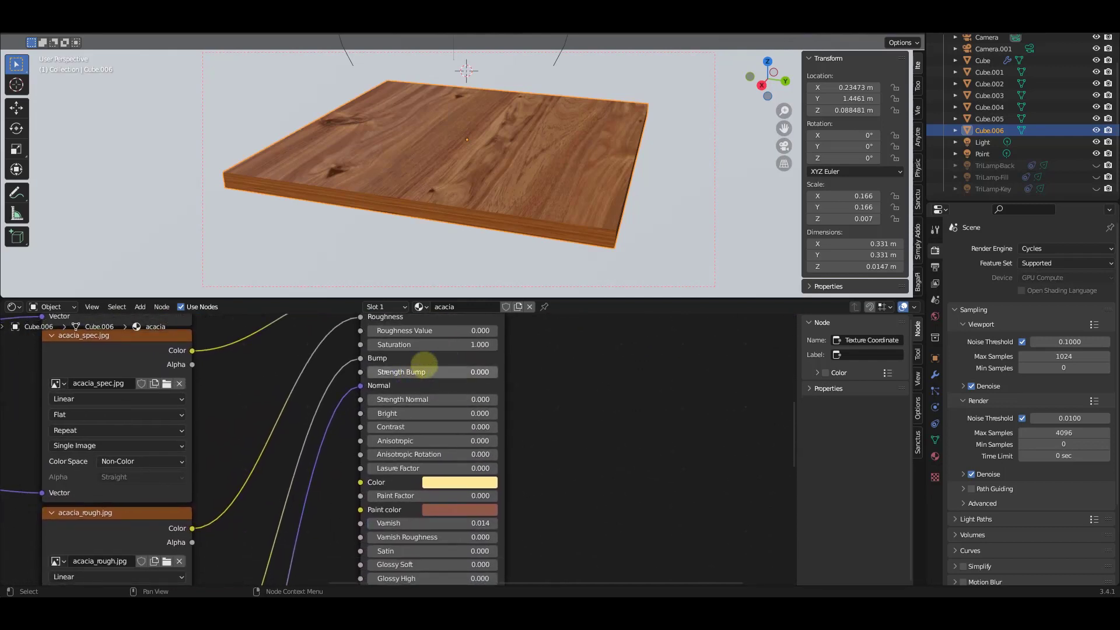
{"action": "mouse_move", "coordinate": [446, 406]}
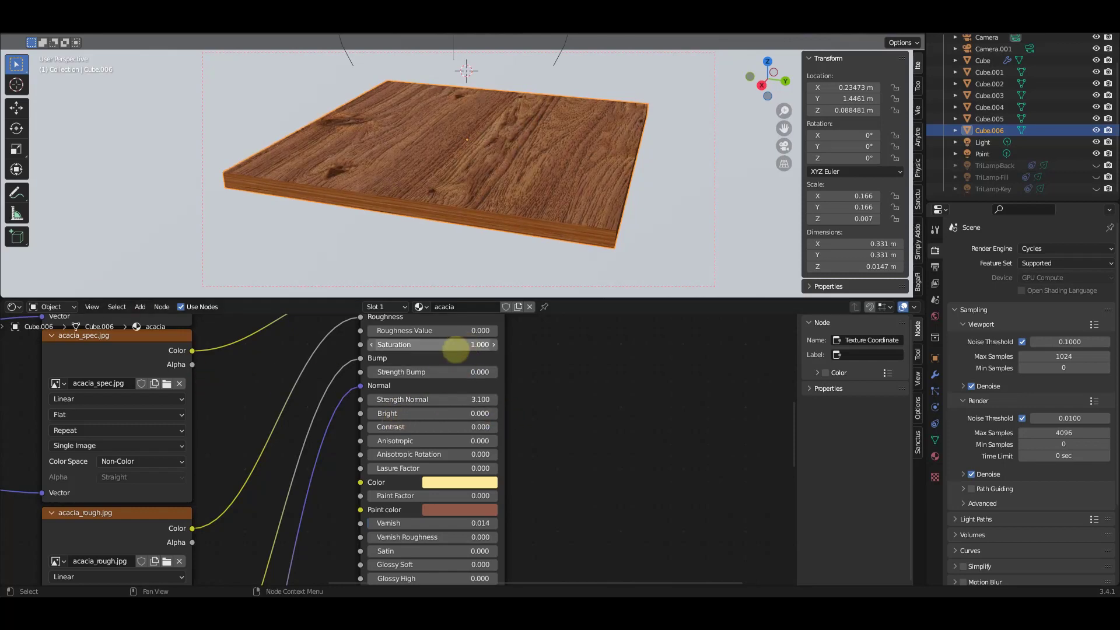
{"action": "scroll", "scroll_direction": "down", "scroll_amount": 3}
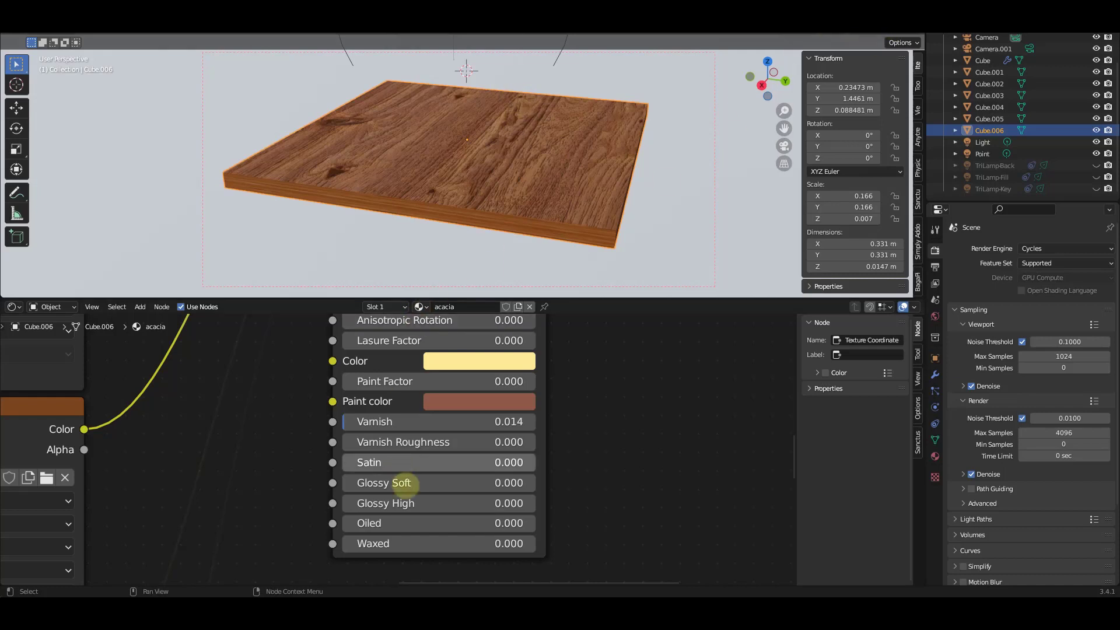
{"action": "mouse_move", "coordinate": [440, 268]}
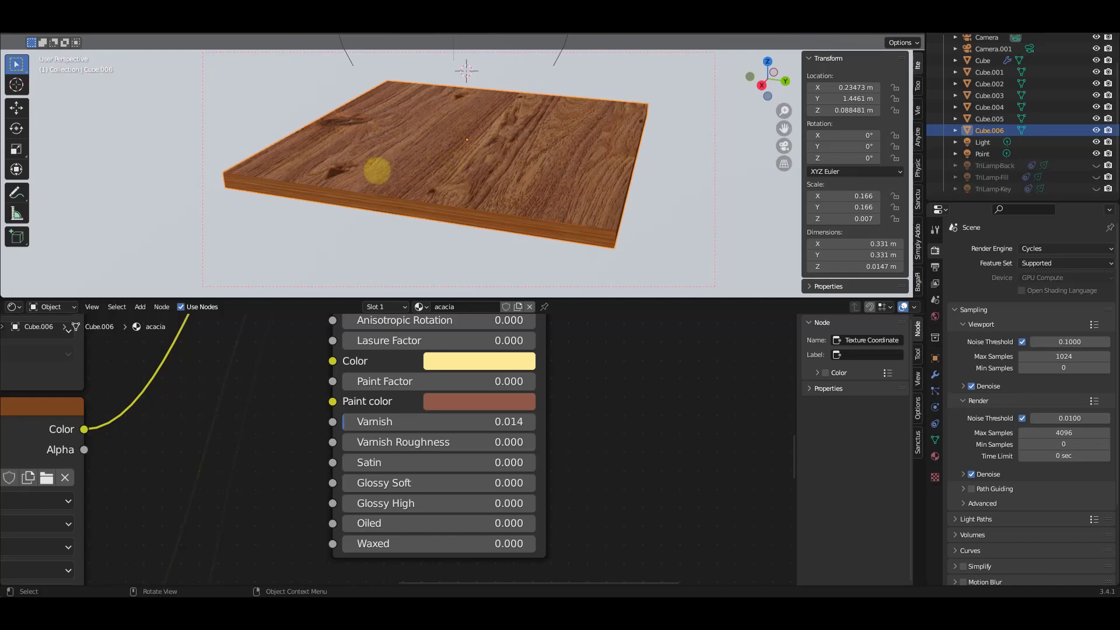
{"action": "mouse_move", "coordinate": [313, 473]}
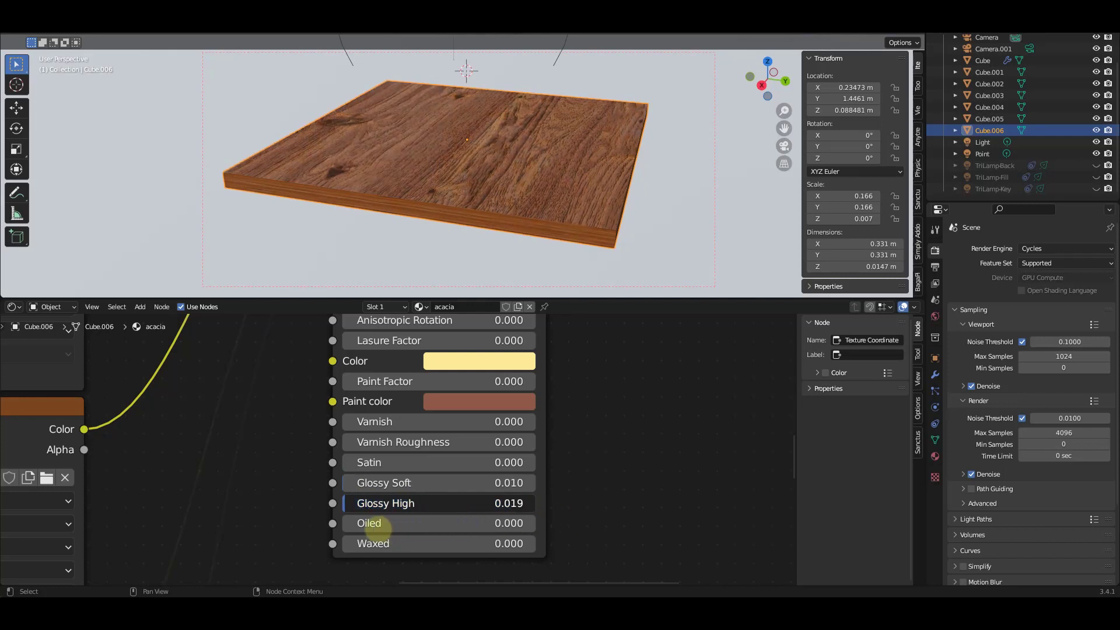
Step: Set Varnish to 0, Glossy Soft to 0.01 and Glossy High to 0.019
{"action": "left_click", "coordinate": [436, 503]}
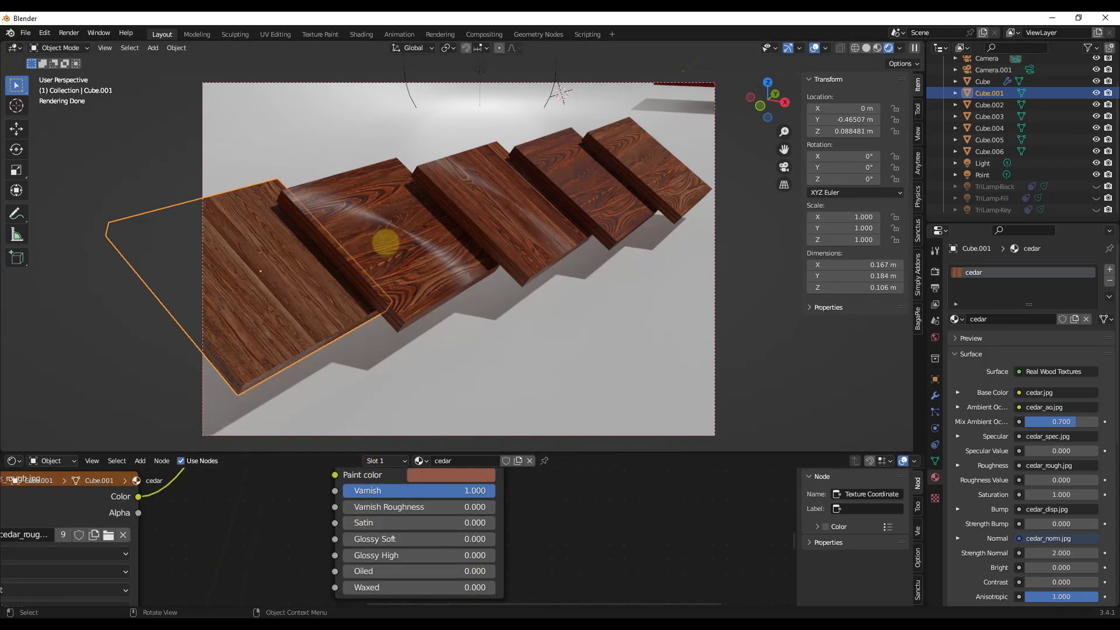
{"action": "mouse_move", "coordinate": [629, 187]}
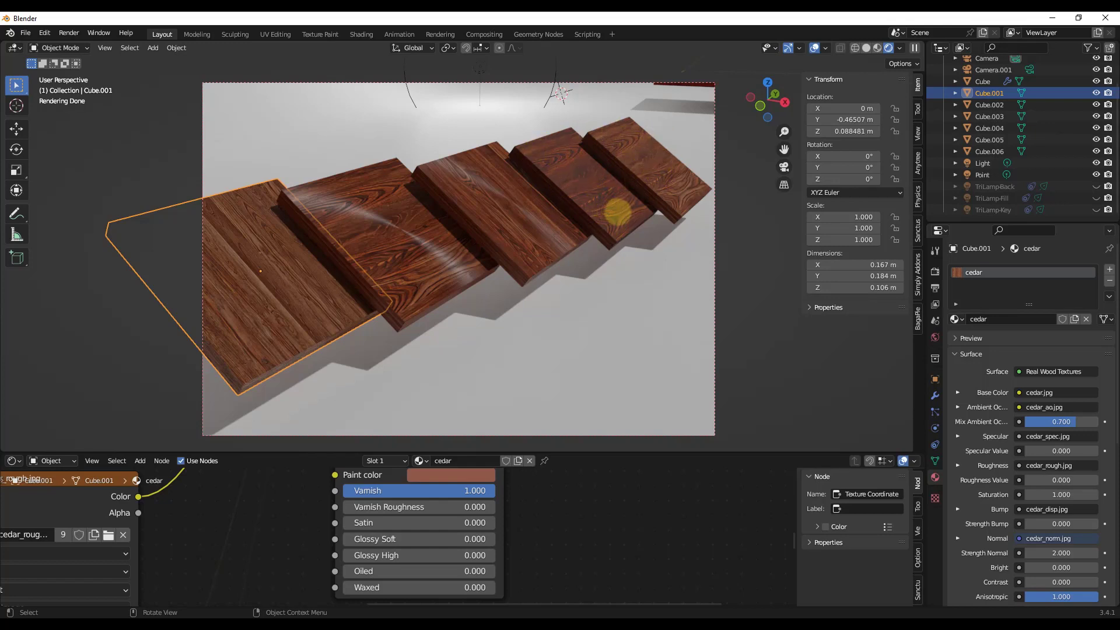
{"action": "mouse_move", "coordinate": [410, 576]}
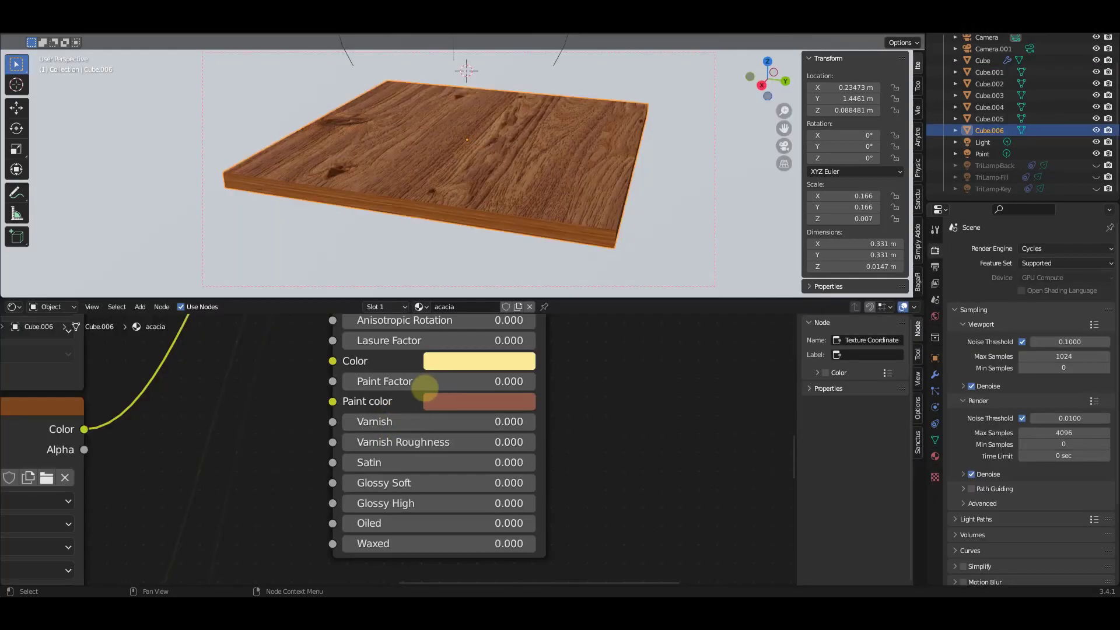
{"action": "mouse_move", "coordinate": [384, 381]}
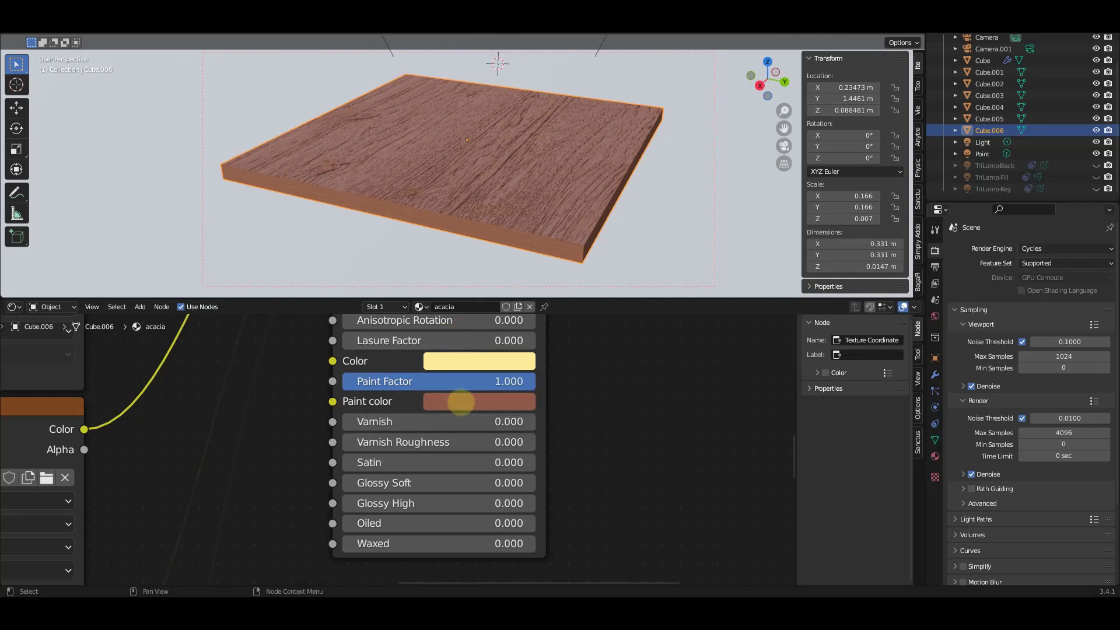
{"action": "mouse_move", "coordinate": [462, 341]}
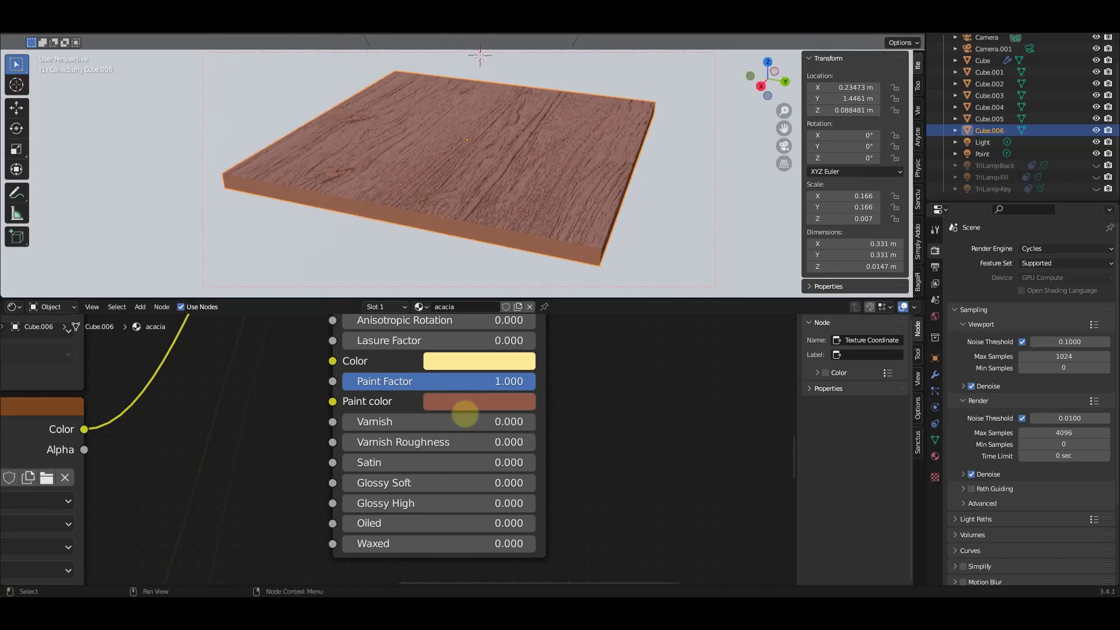
Step: Set Paint Factor to 1 and change the paint colour to khaki tan
{"action": "left_click", "coordinate": [479, 401]}
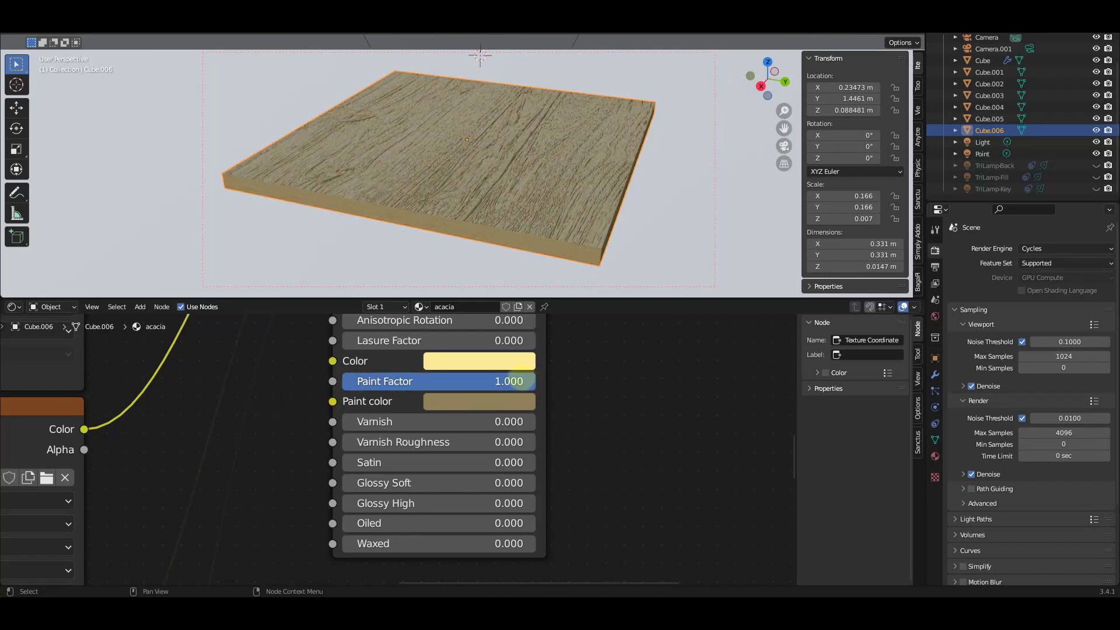
Step: Return to the Asset Browser and apply the amourette wood material to the board
{"action": "left_click", "coordinate": [13, 306]}
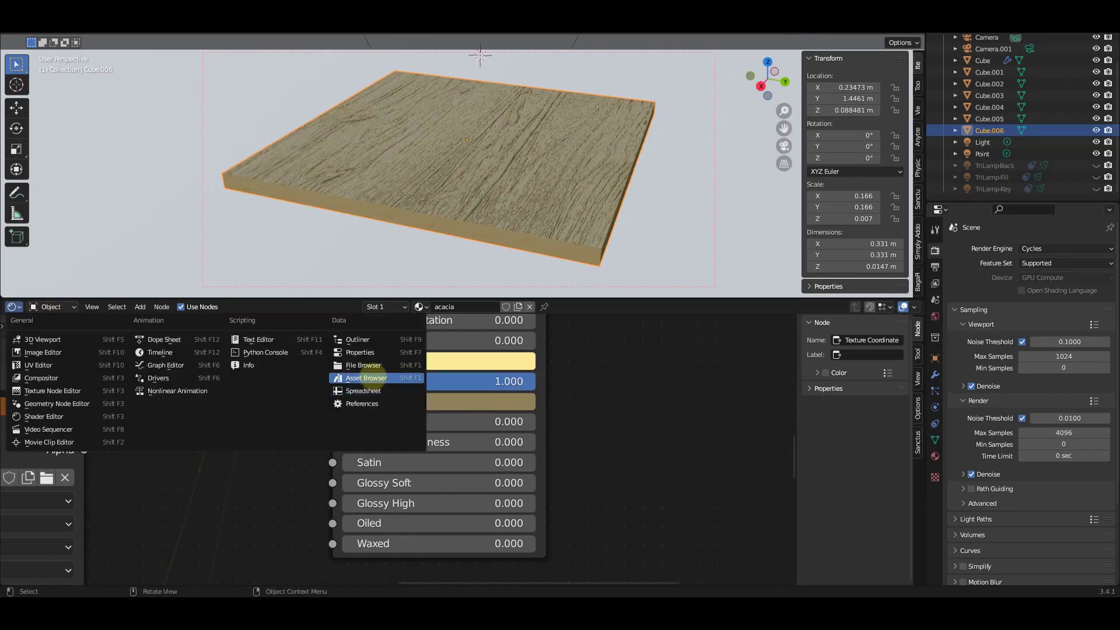
{"action": "left_click", "coordinate": [366, 377]}
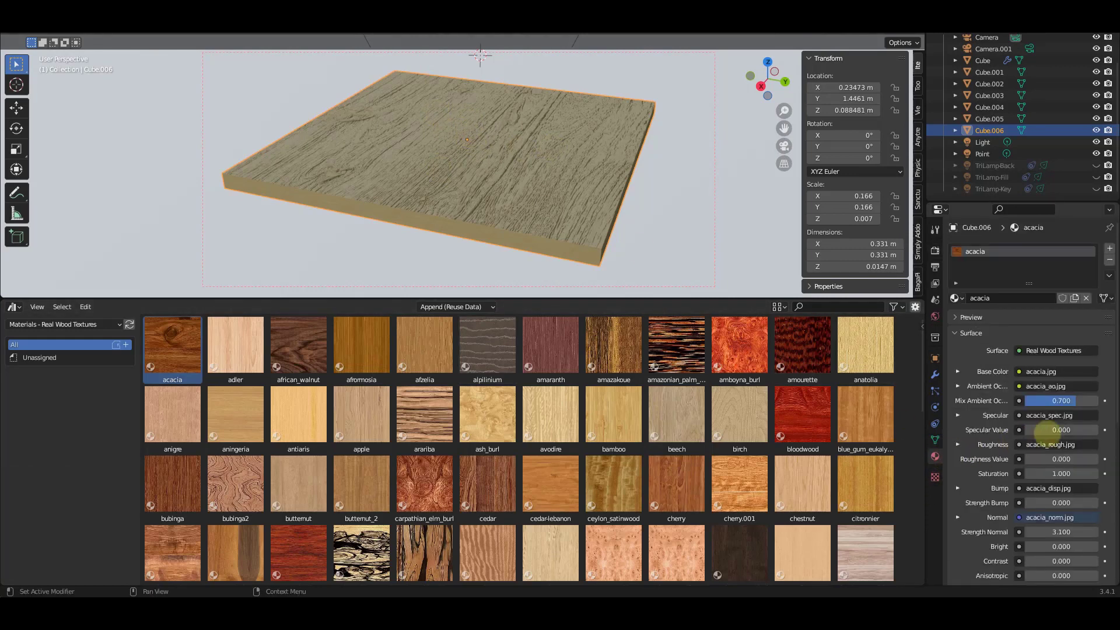
{"action": "scroll", "scroll_direction": "down", "scroll_amount": 3}
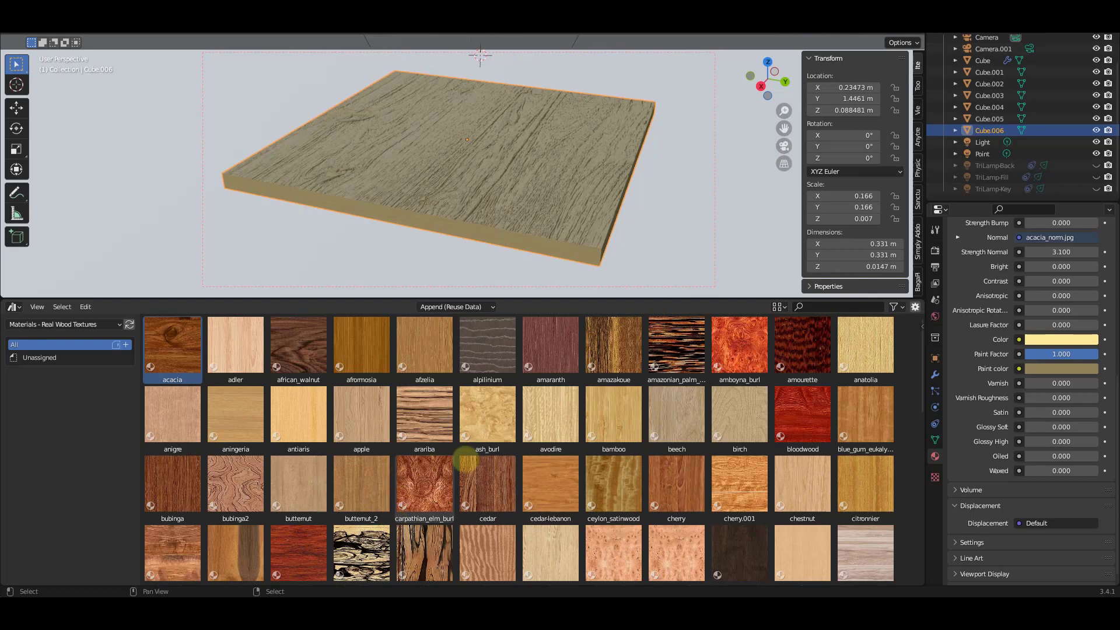
{"action": "mouse_move", "coordinate": [675, 354]}
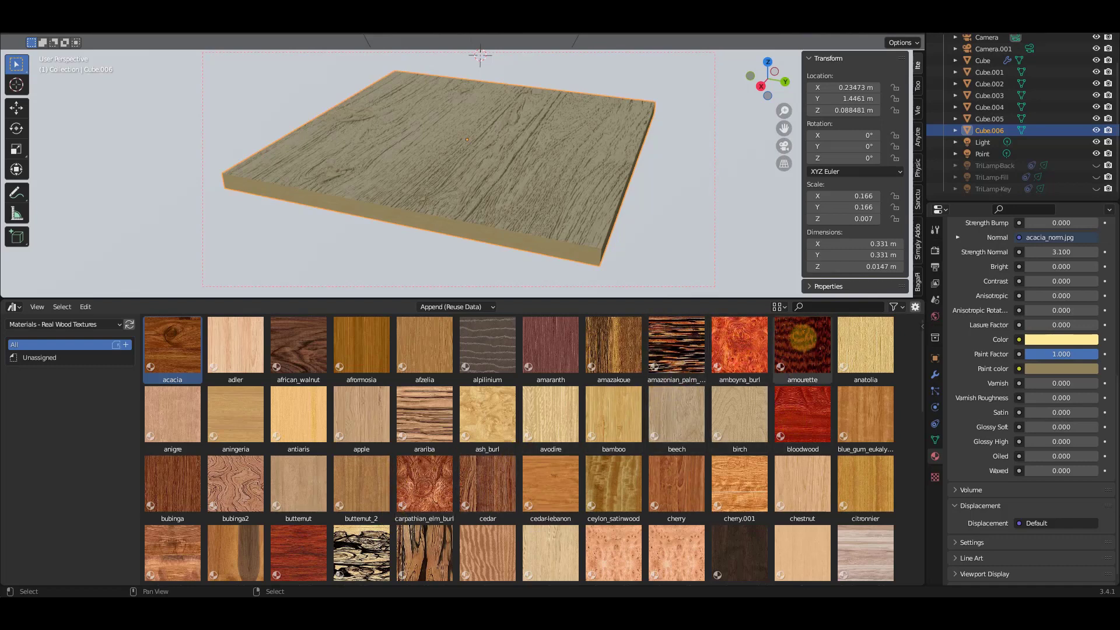
{"action": "left_click", "coordinate": [802, 346]}
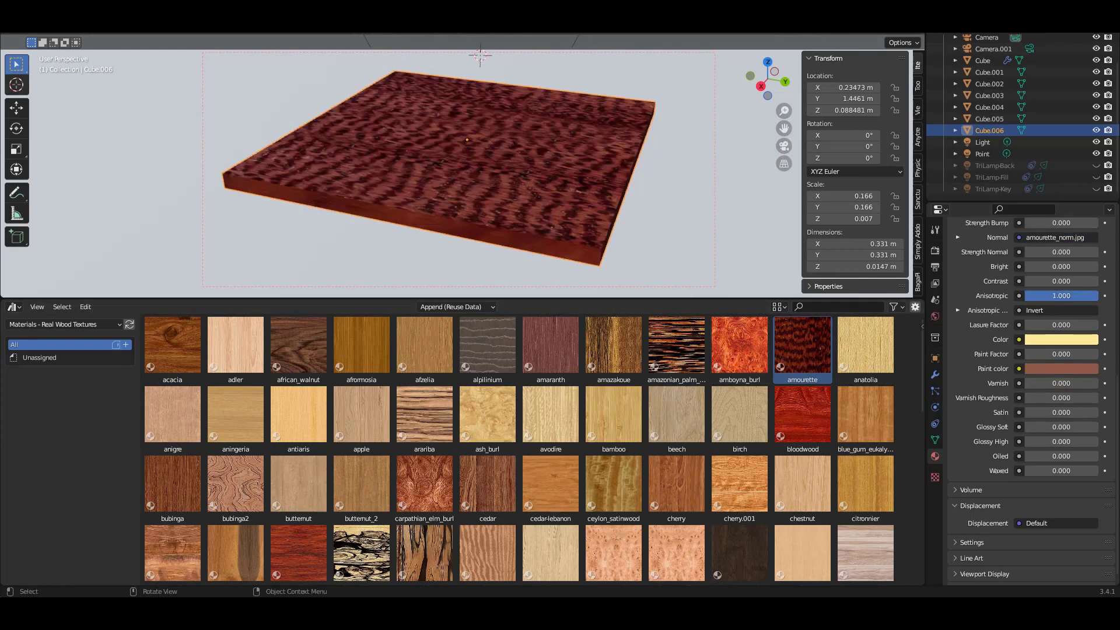
Step: Set Anisotropic to 1 and view the board in rendered shading
{"action": "left_click", "coordinate": [1061, 426]}
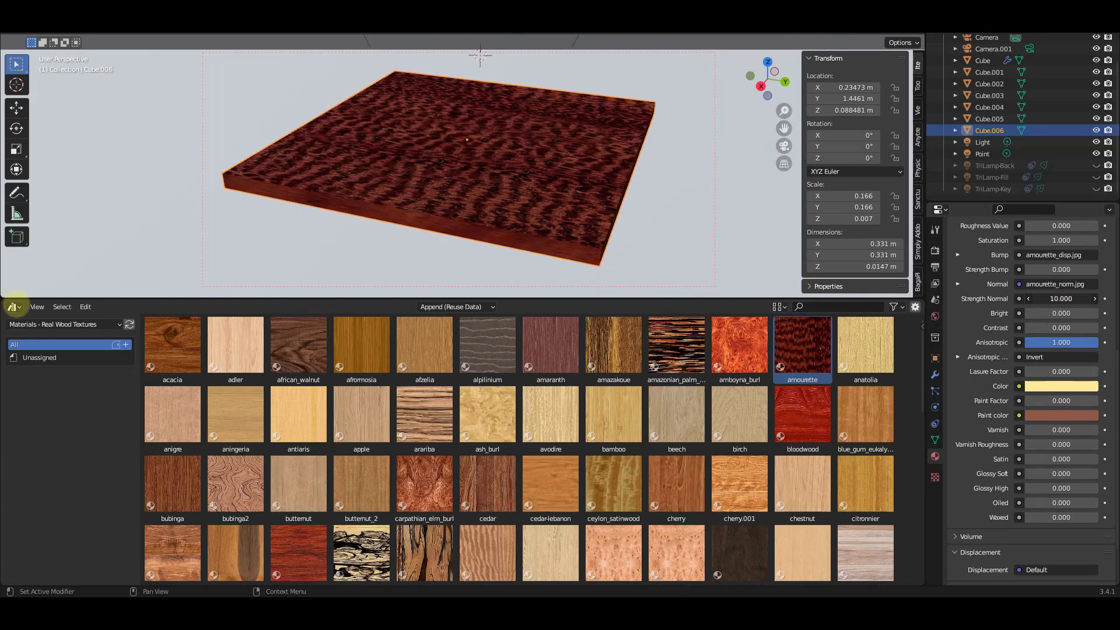
{"action": "scroll", "scroll_direction": "up", "scroll_amount": 3}
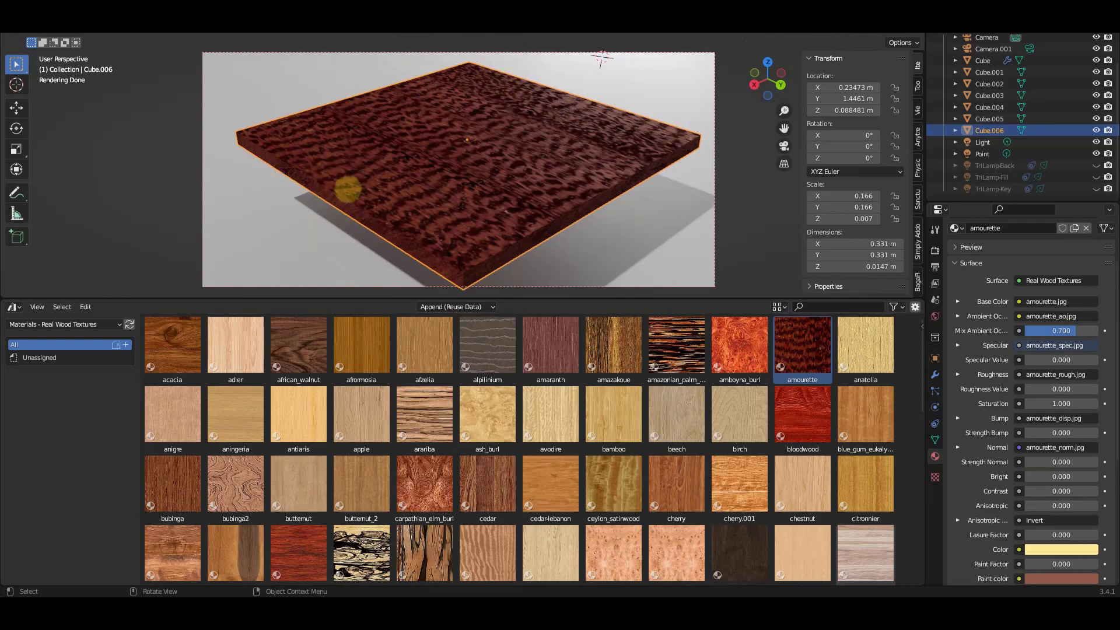
{"action": "scroll", "scroll_direction": "down", "scroll_amount": 3}
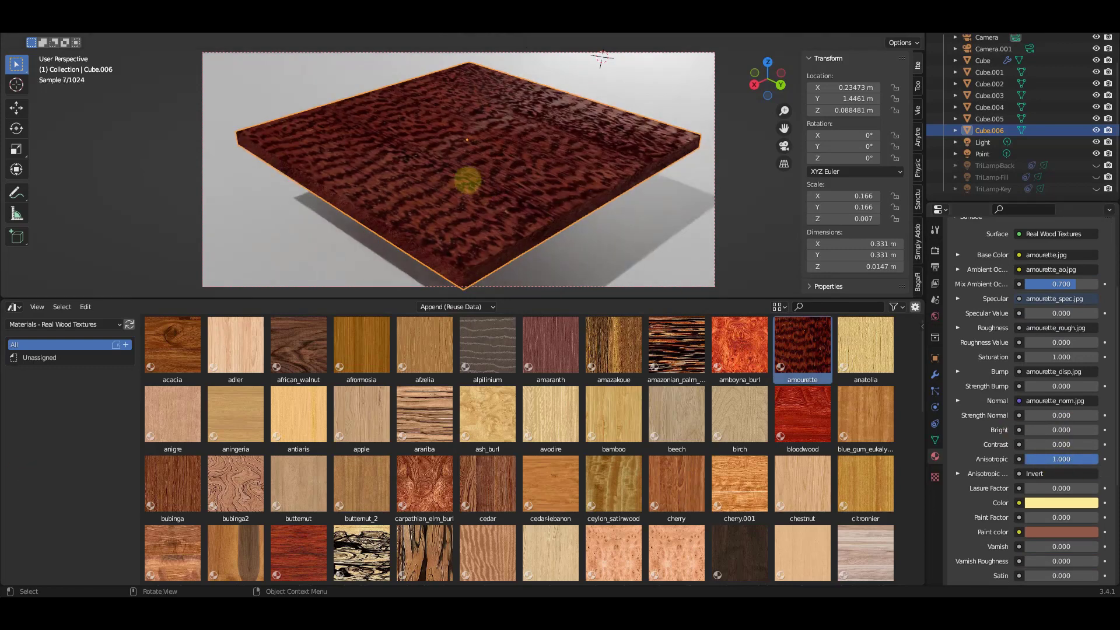
{"action": "mouse_move", "coordinate": [370, 57]}
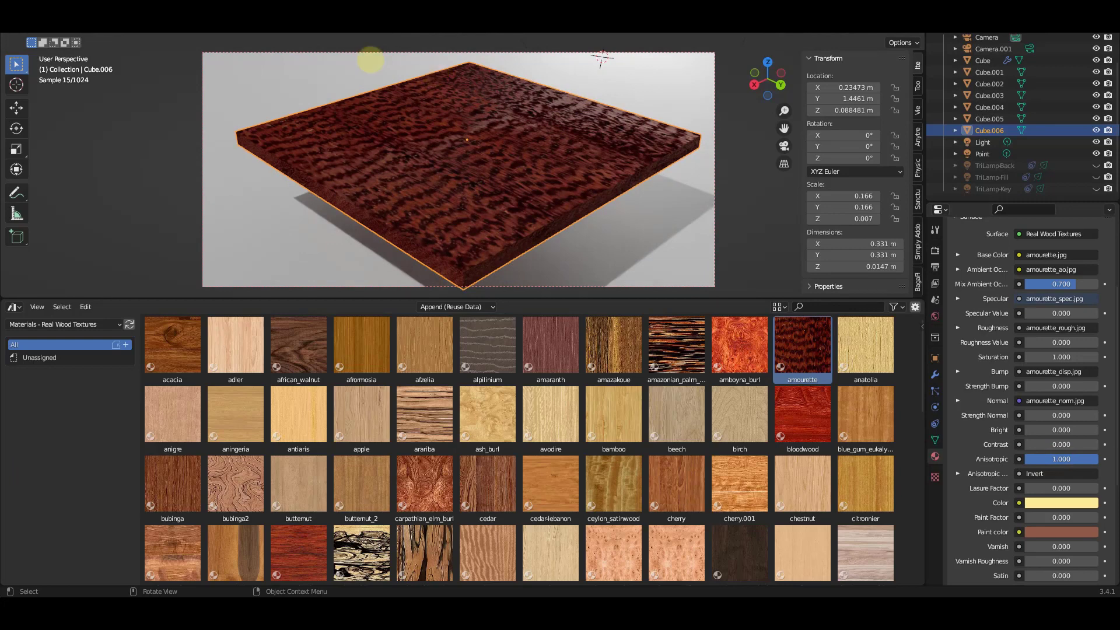